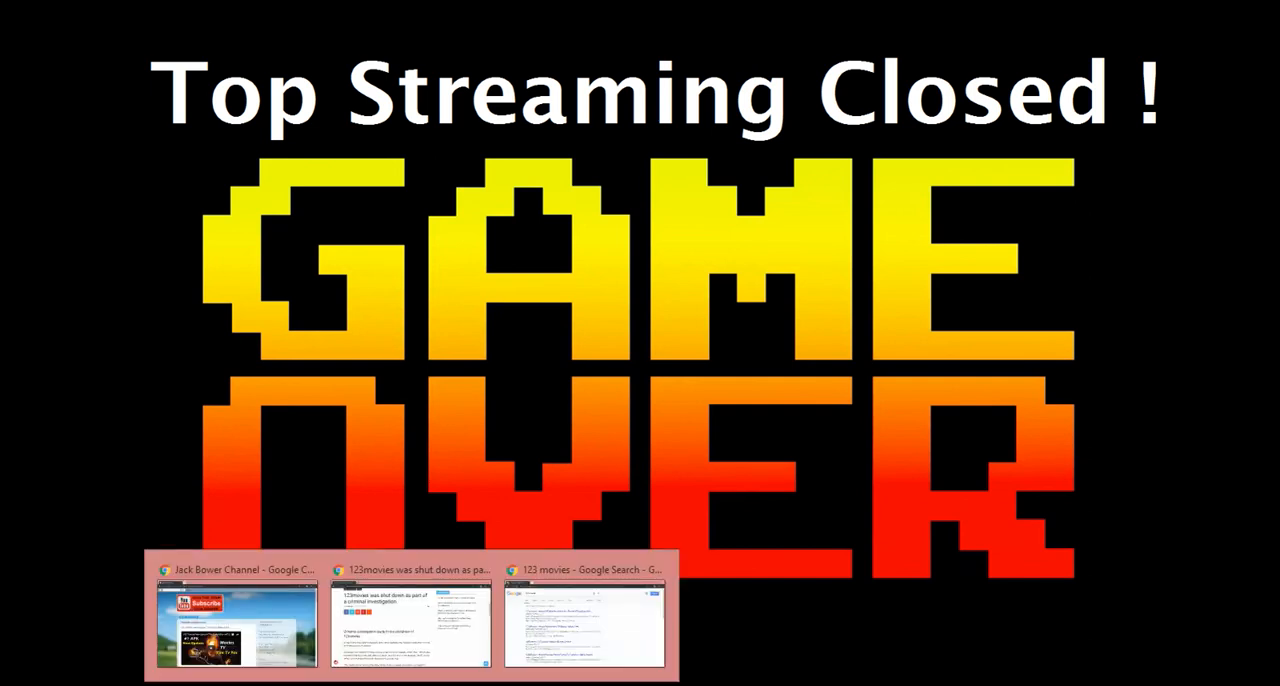
- Bring the Jack Bower Channel blog tab forward and scroll to the HD Cinema update post
click(236, 568)
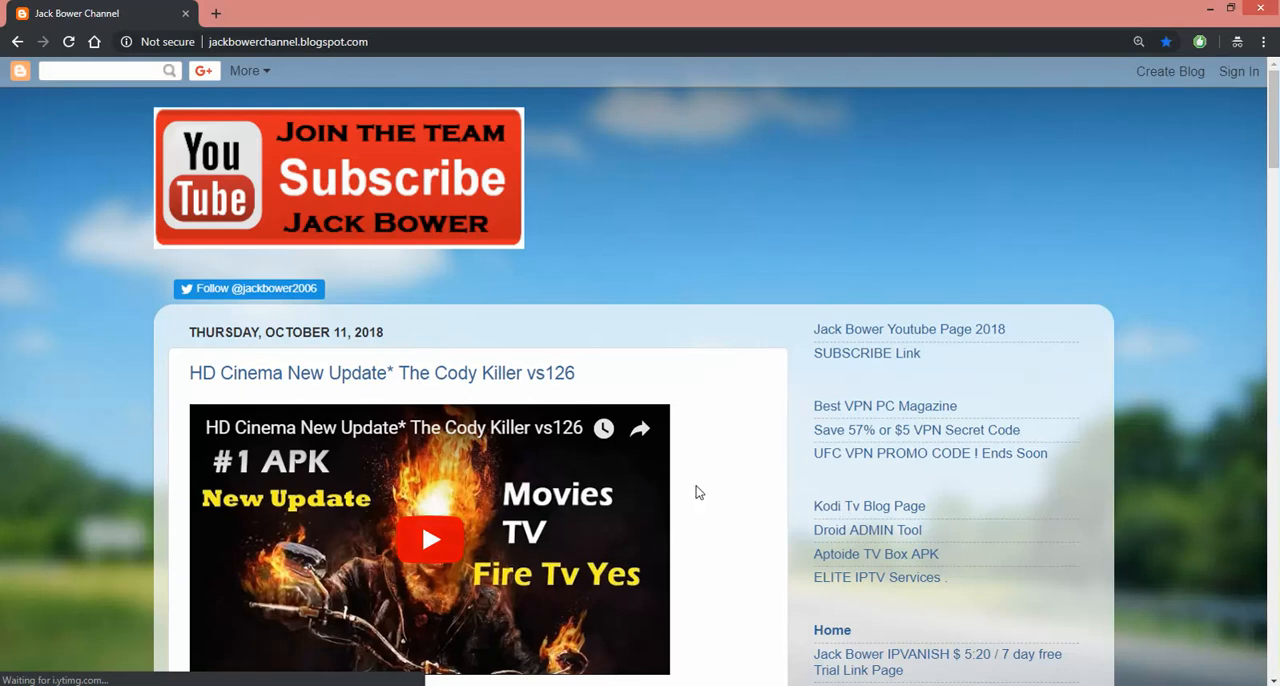
mouse_move(1258, 580)
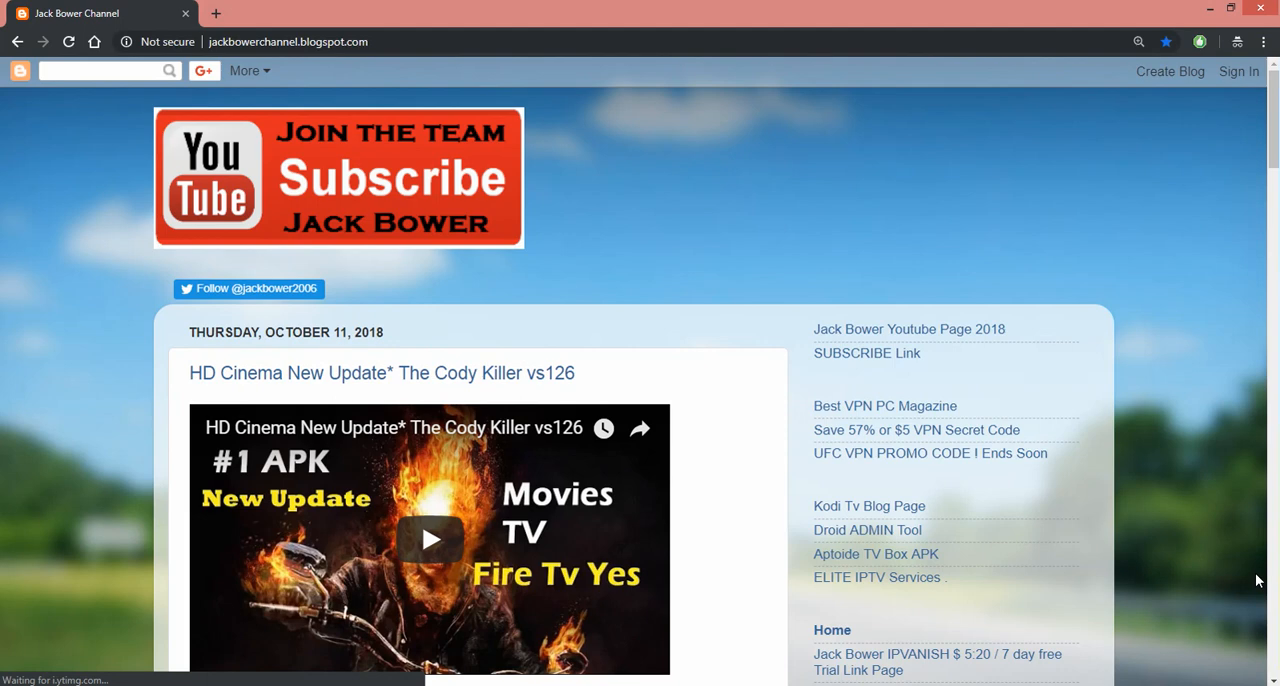
scroll(down, 3)
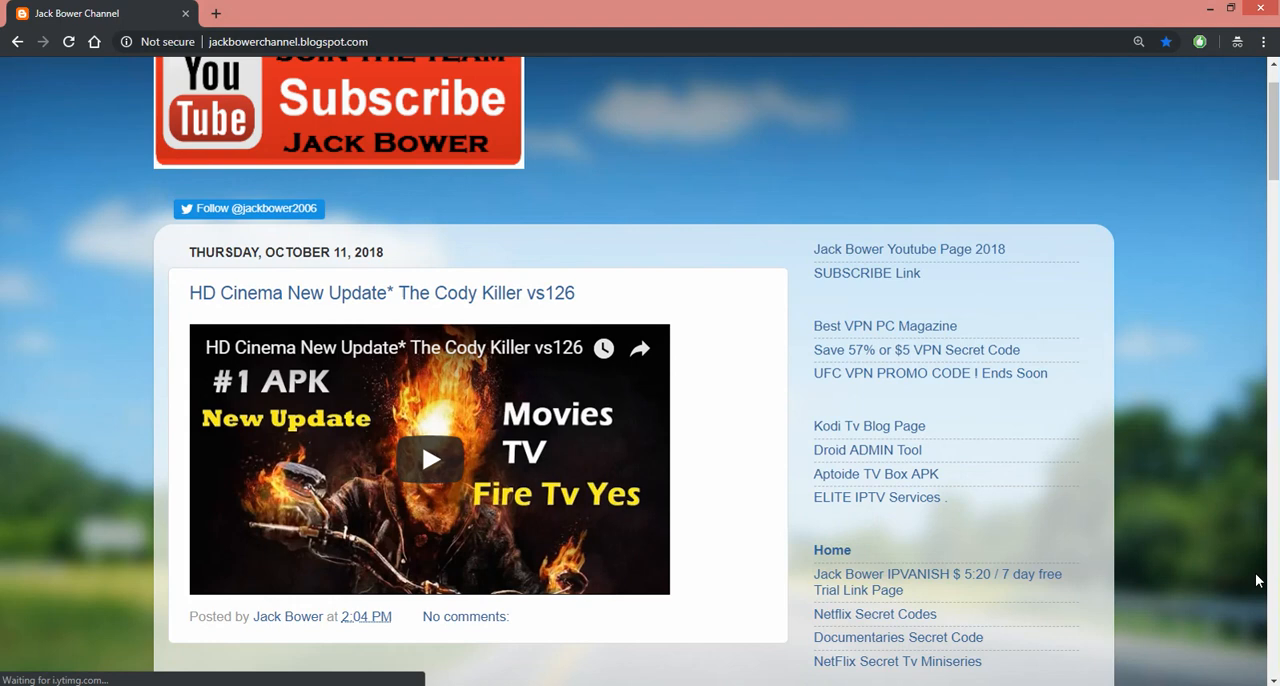
mouse_move(884, 292)
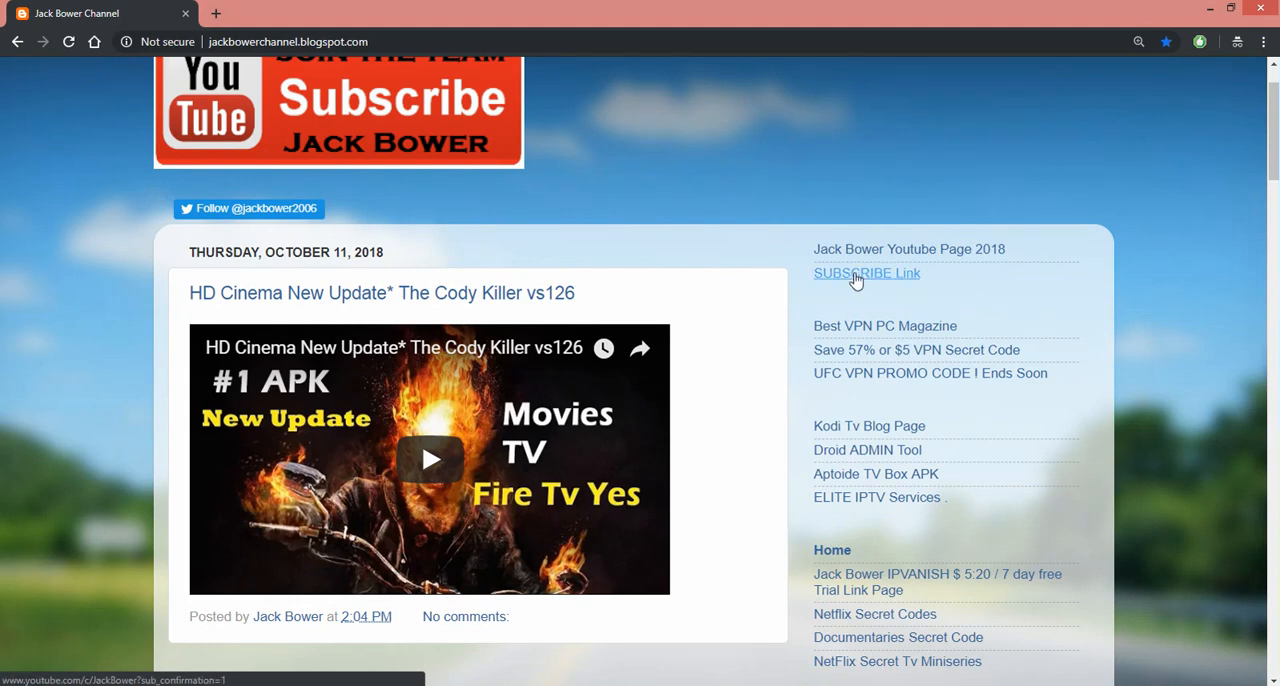
- Switch to the Techworm article and read its opening on the 123movies criminal investigation
click(866, 272)
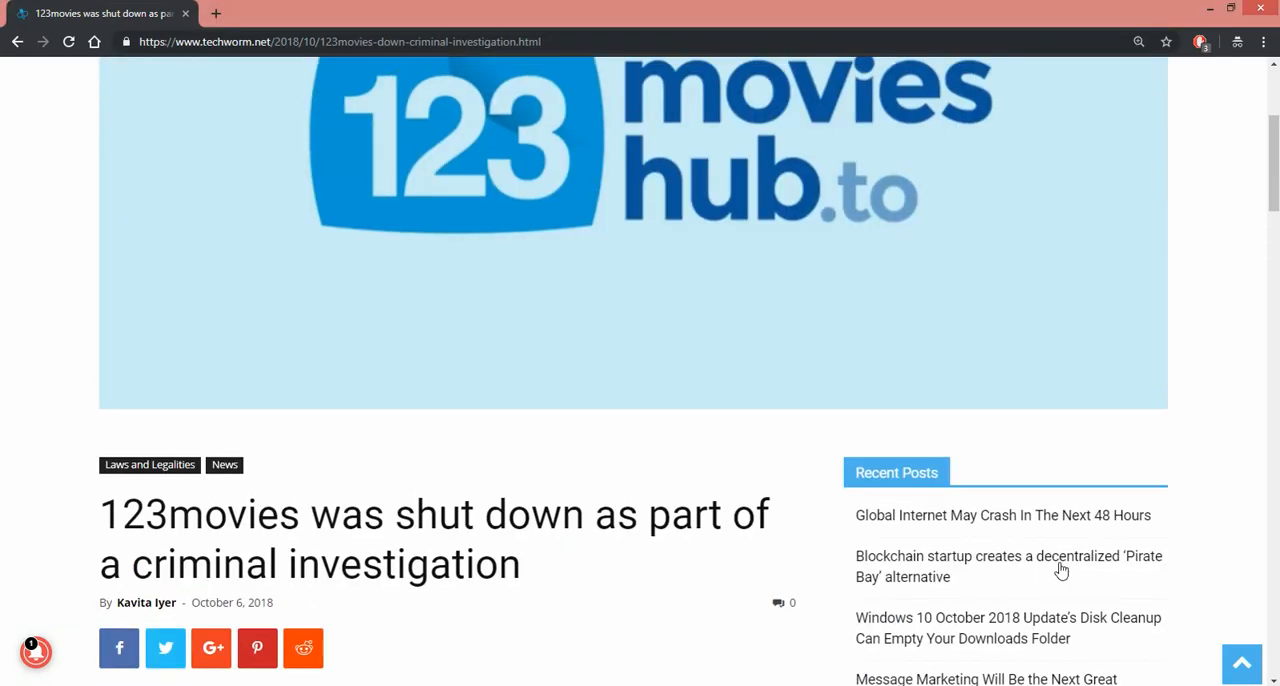
scroll(up, 3)
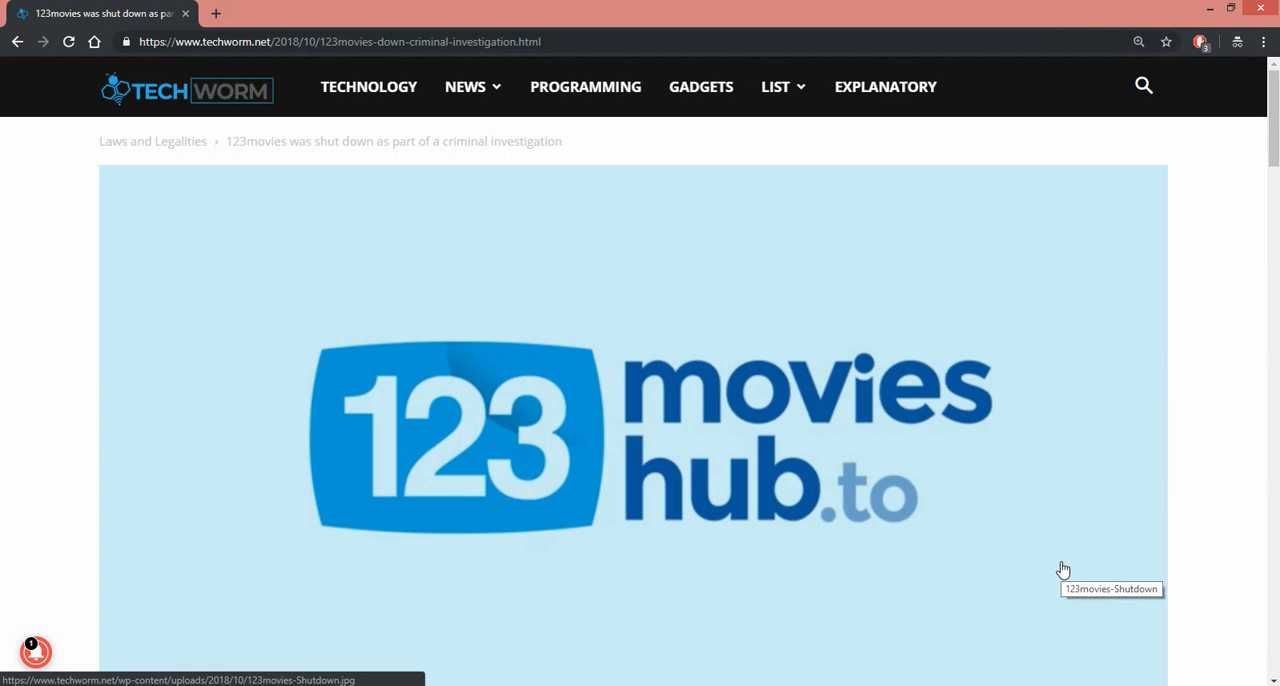
scroll(down, 3)
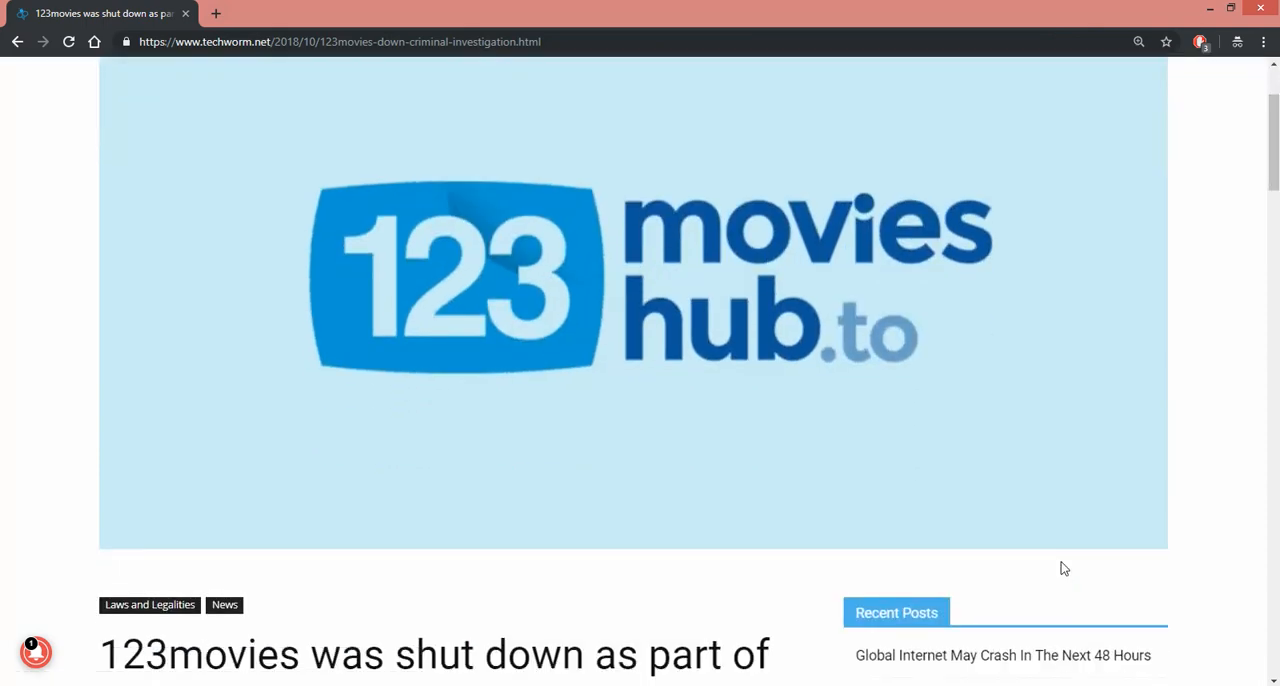
scroll(down, 3)
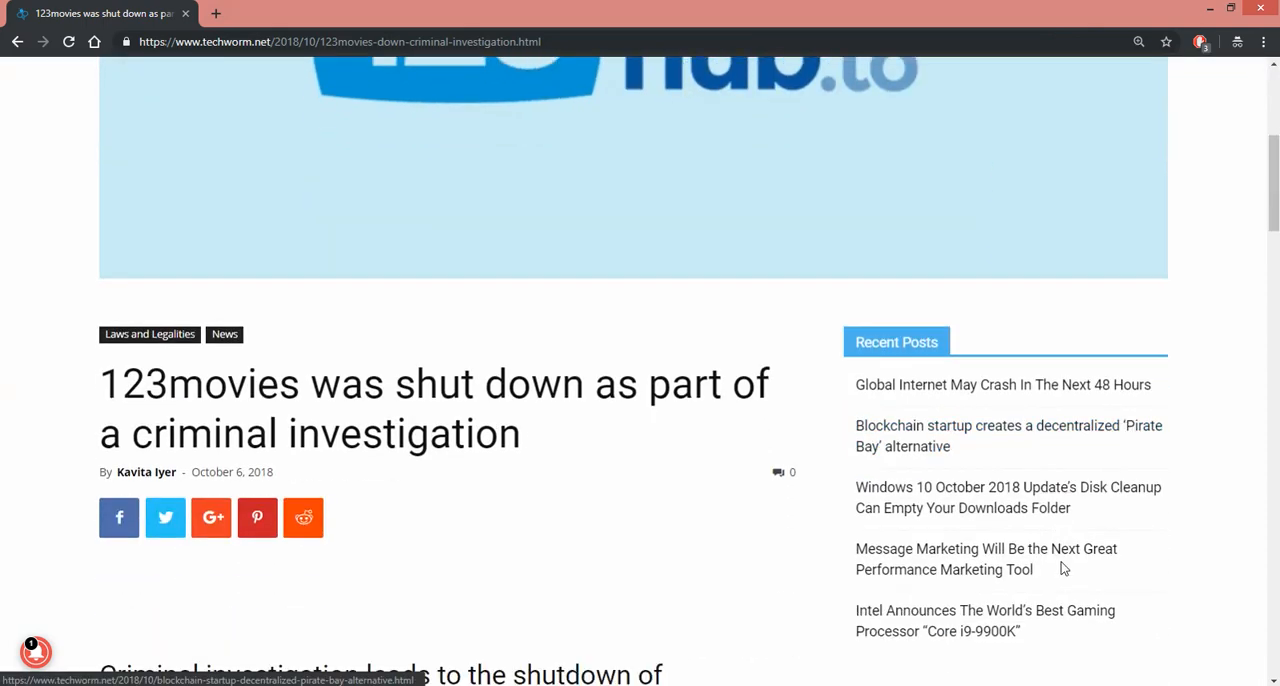
scroll(down, 3)
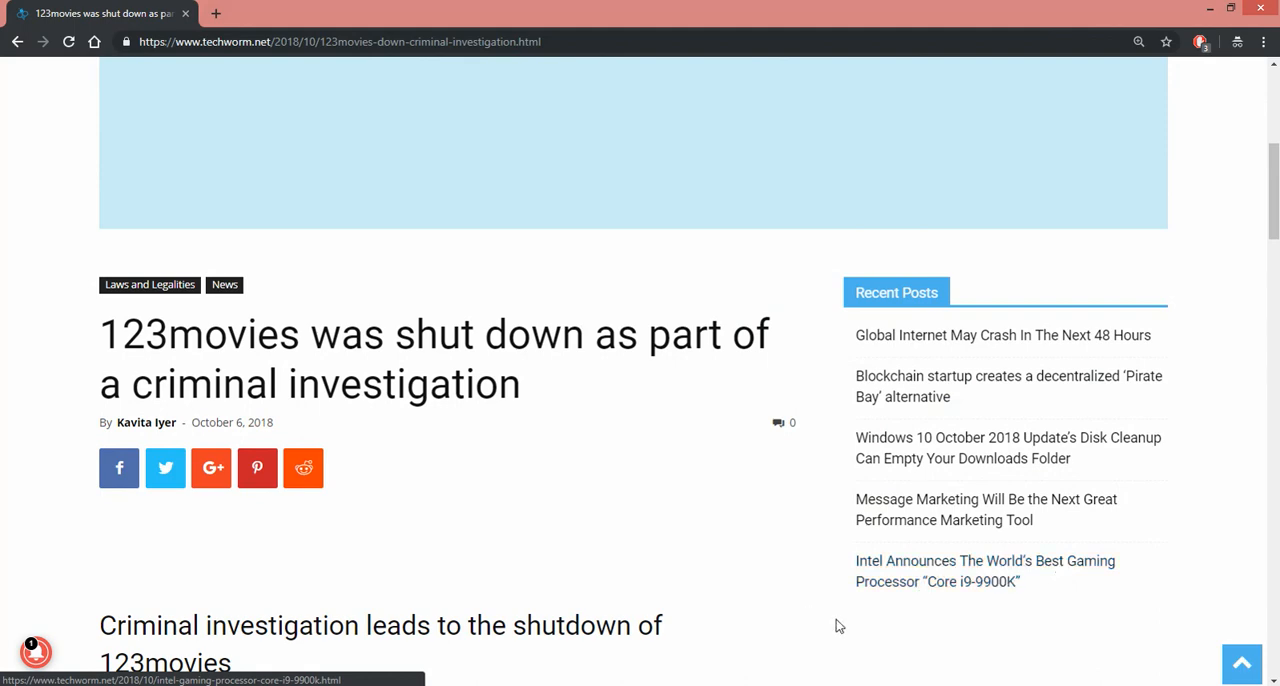
mouse_move(916, 640)
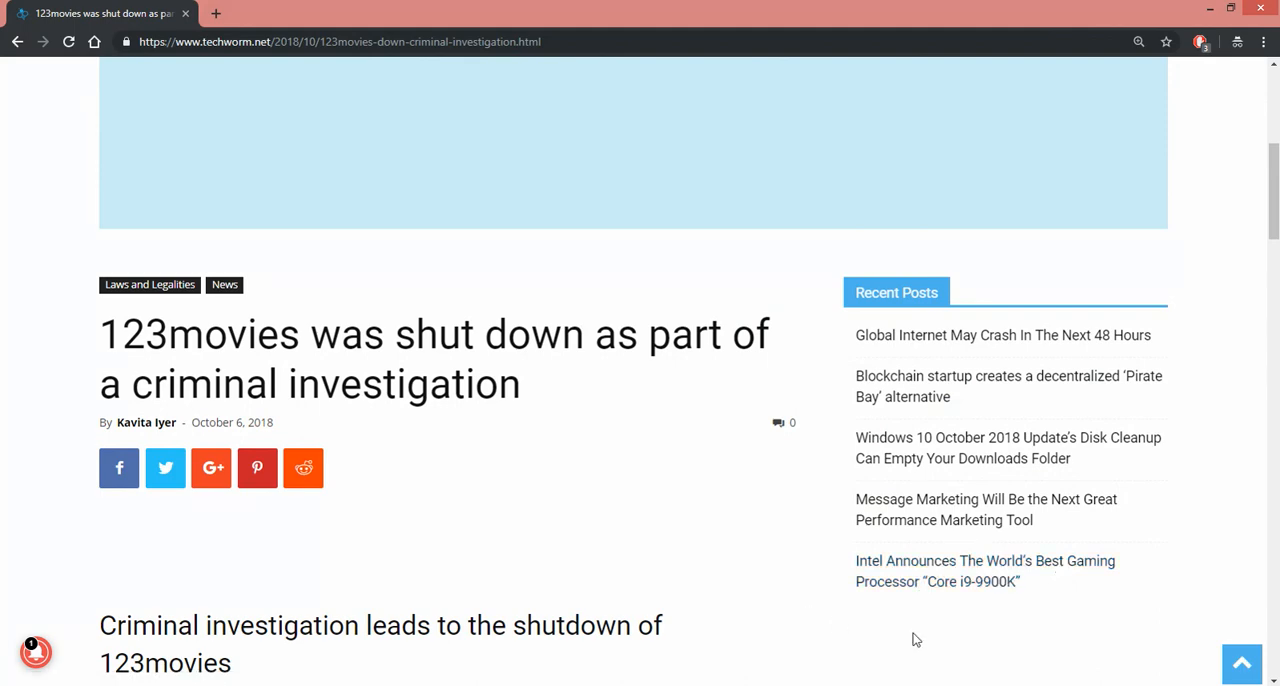
- Read further down the shutdown article before moving to the Google results for 123 movies
scroll(down, 3)
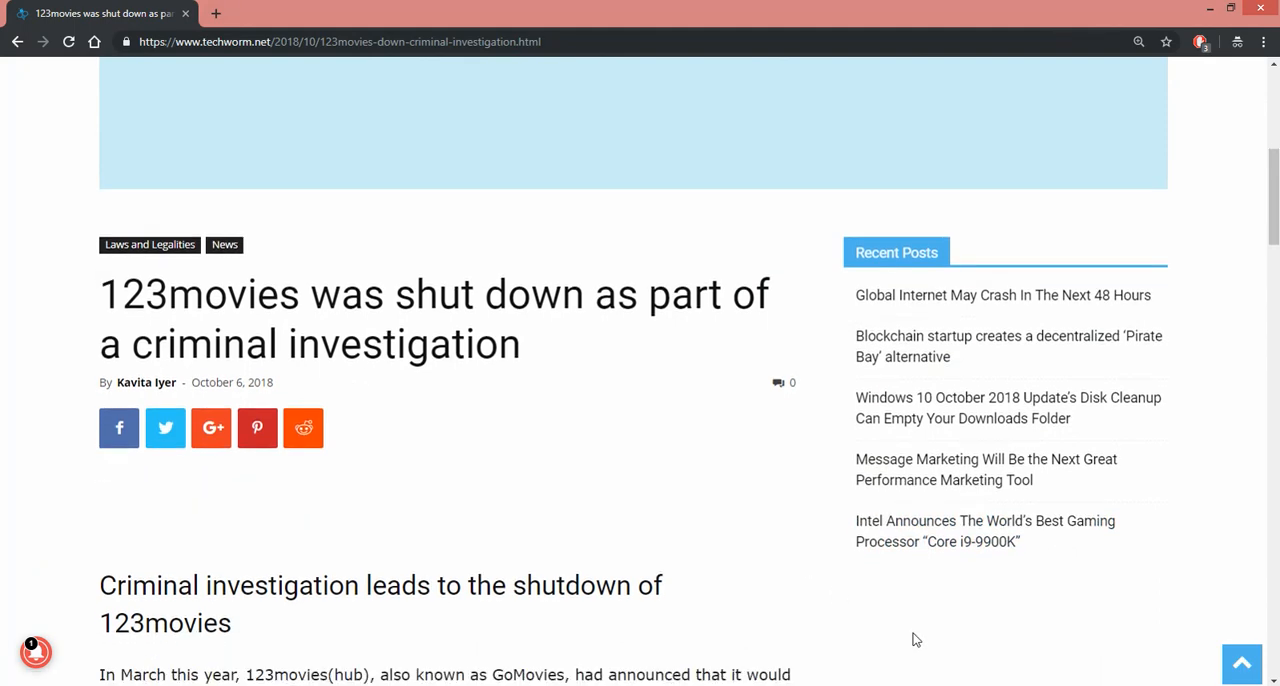
scroll(down, 3)
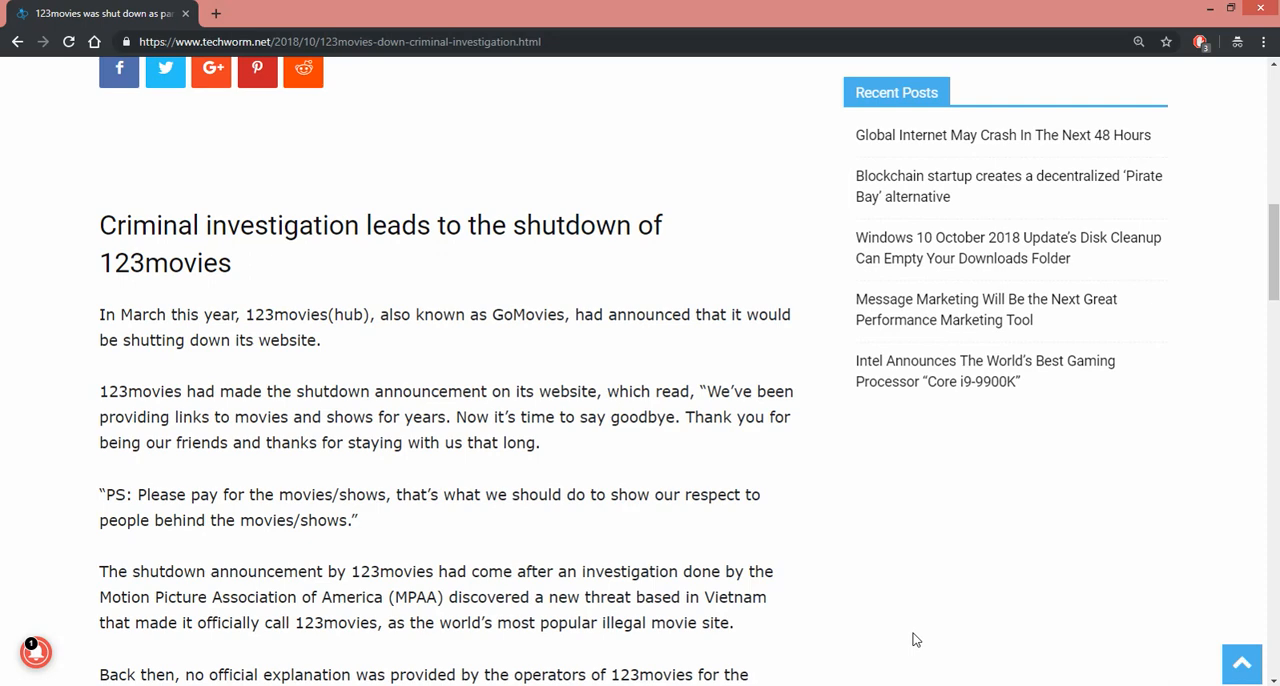
scroll(down, 3)
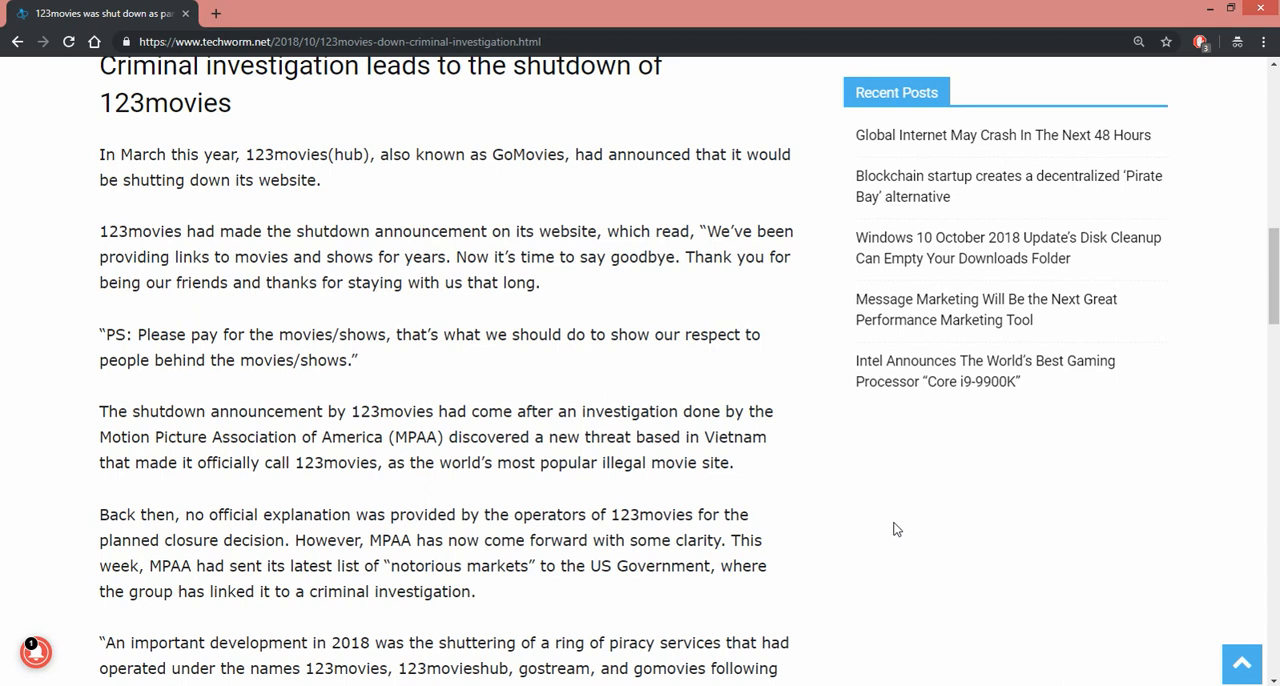
mouse_move(890, 528)
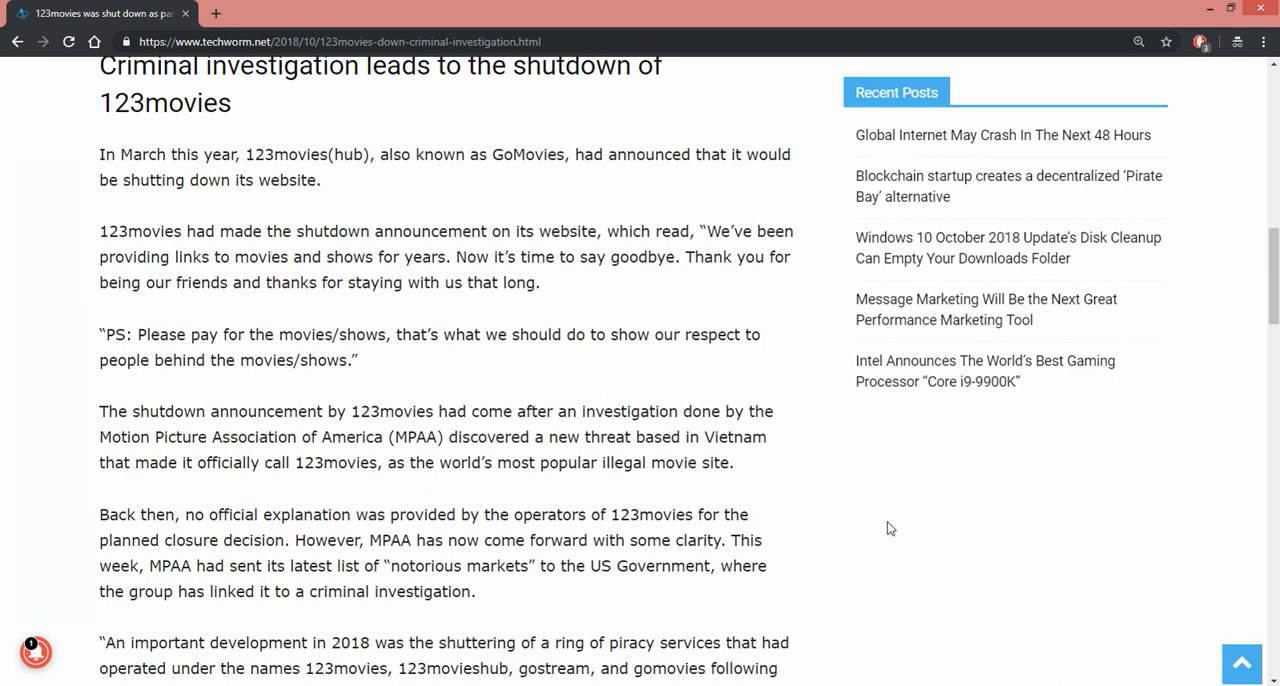
scroll(down, 3)
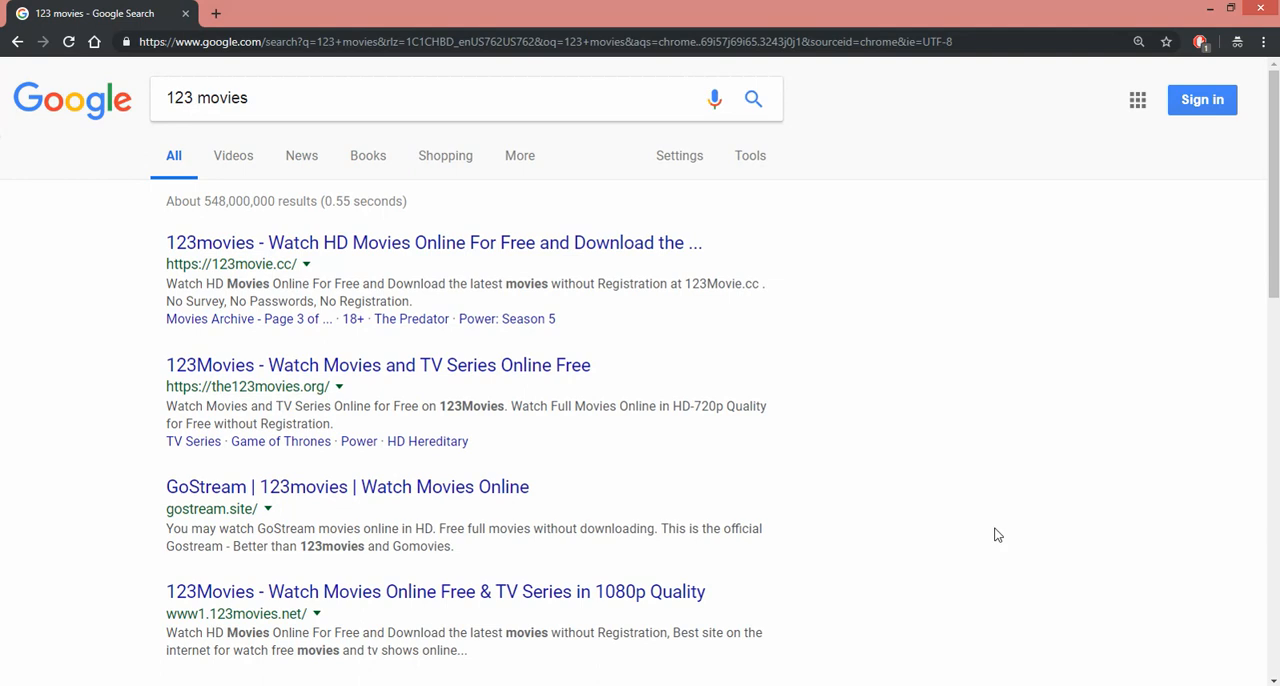
- From the Google results, open the first result '123movies - Watch HD Movies Online For Free' (123movie.cc)
click(250, 98)
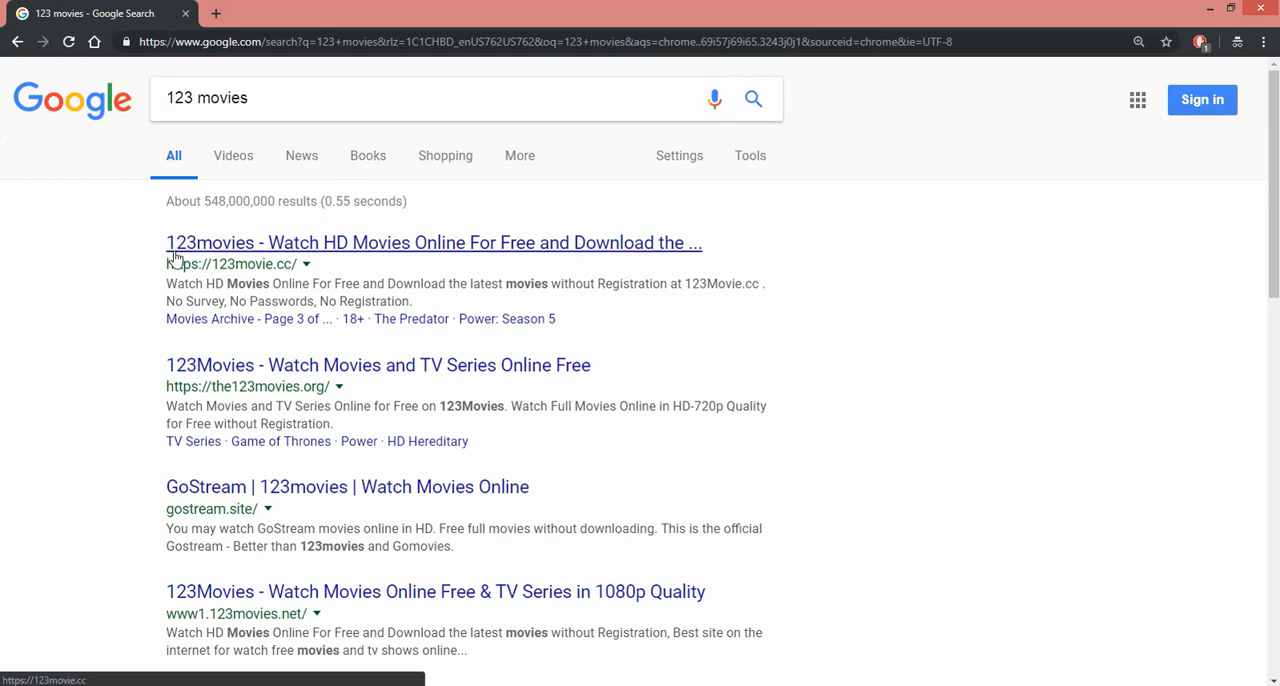
mouse_move(240, 248)
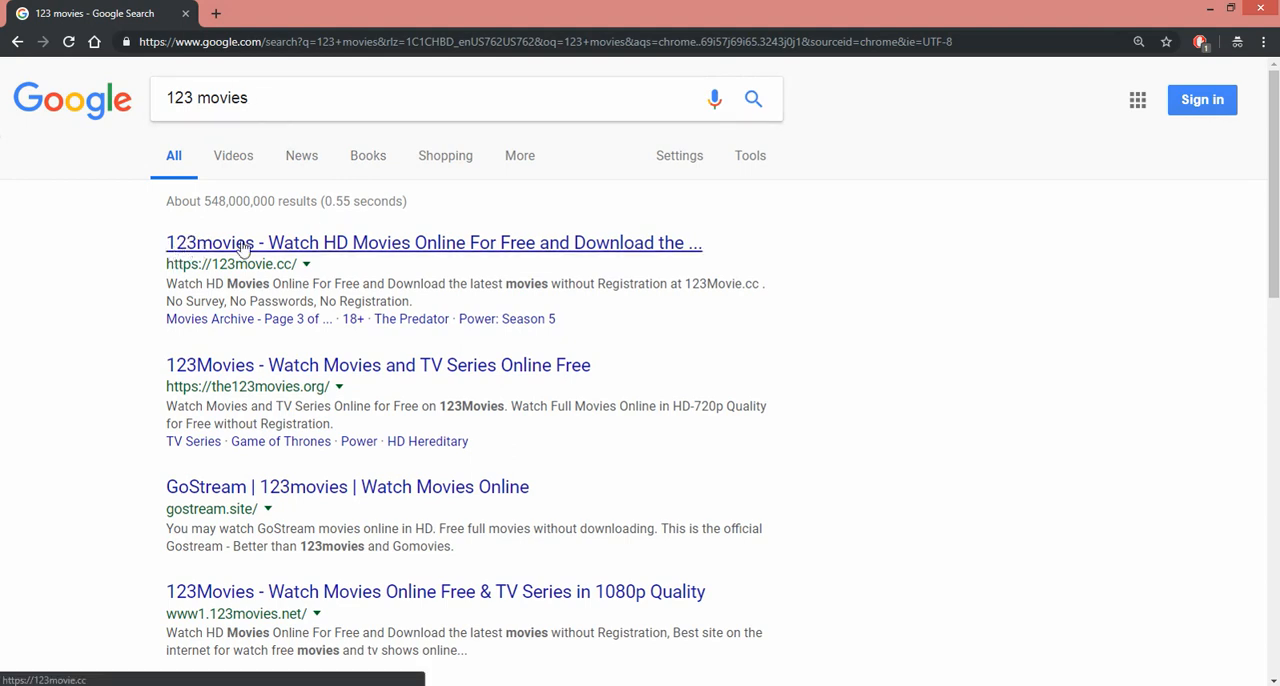
mouse_move(484, 248)
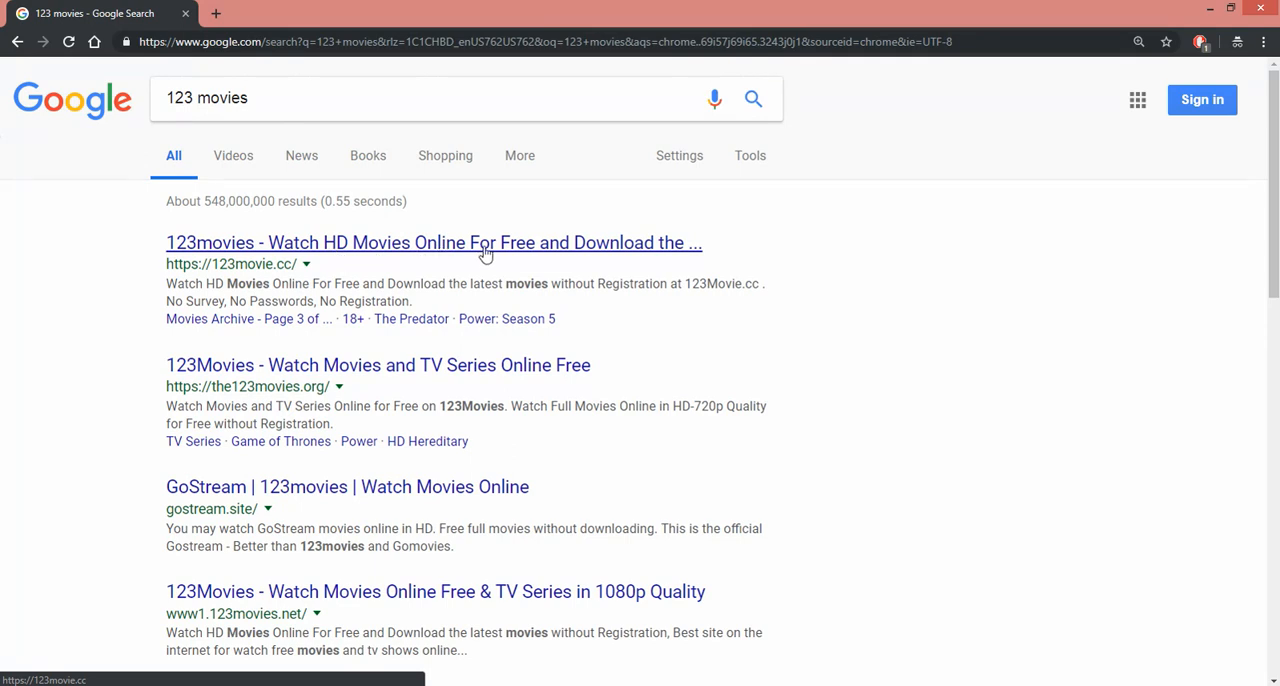
click(434, 242)
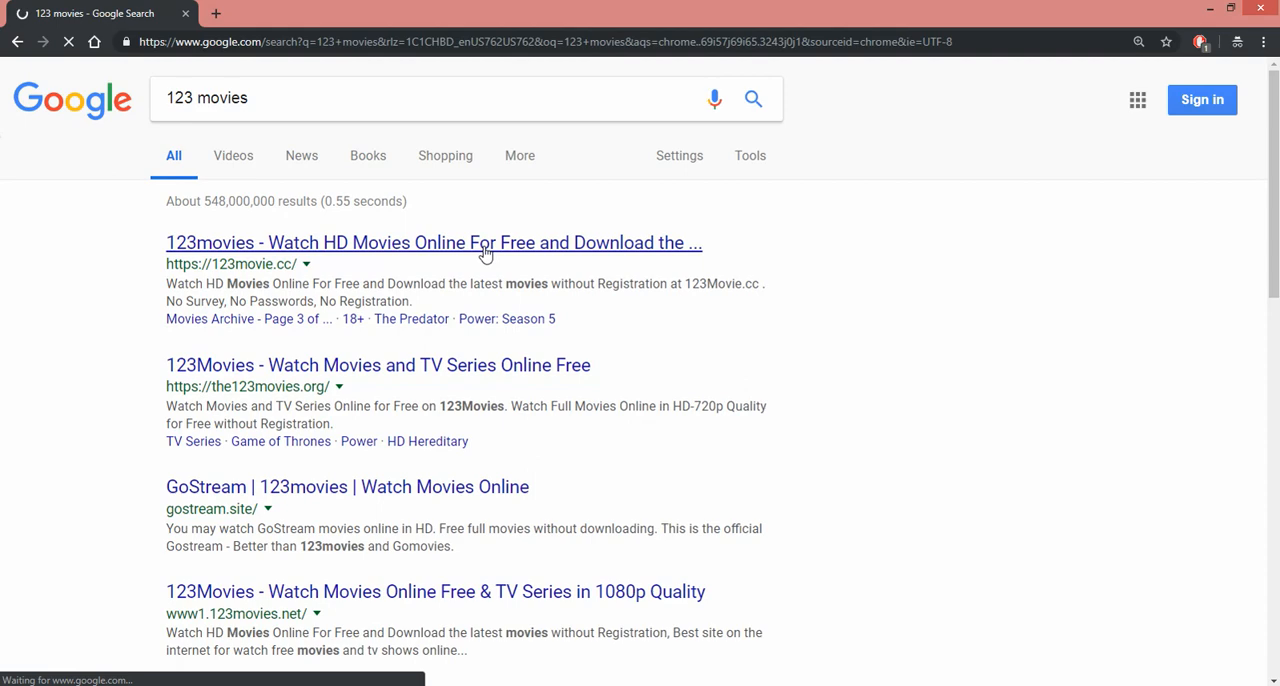
click(432, 242)
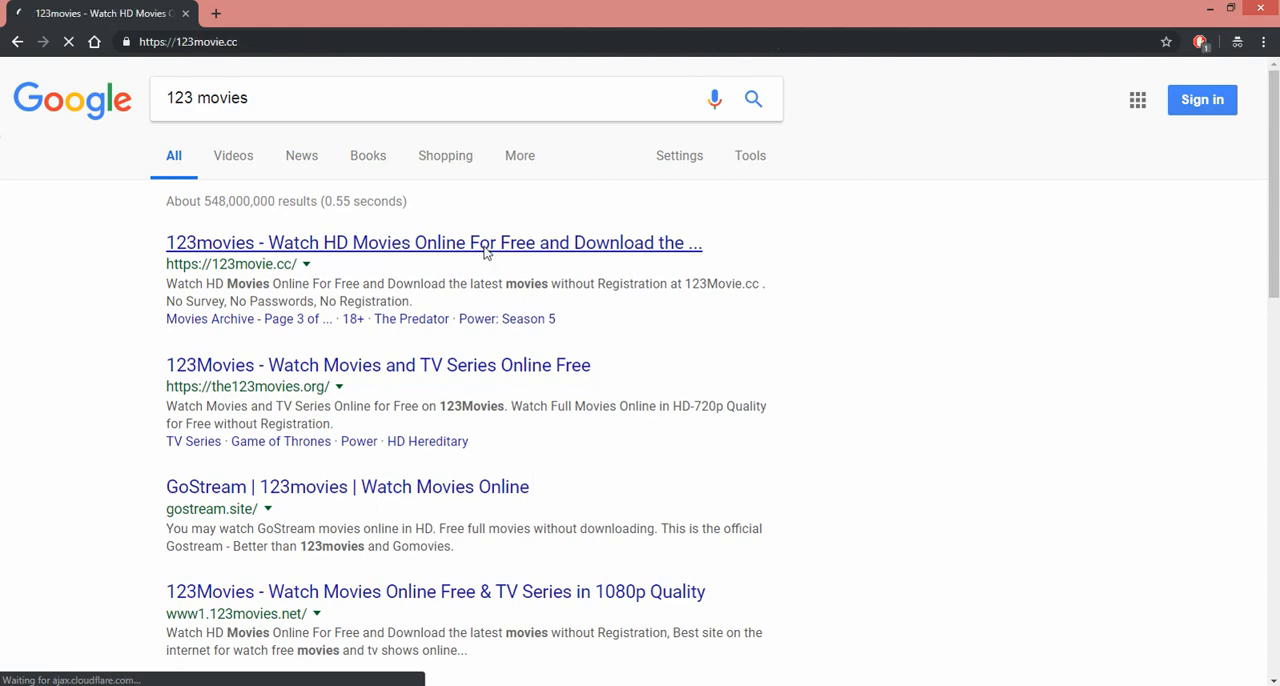
- Confirm 123movie.cc loads its listings, go back, and open the the123movies.org result
click(432, 242)
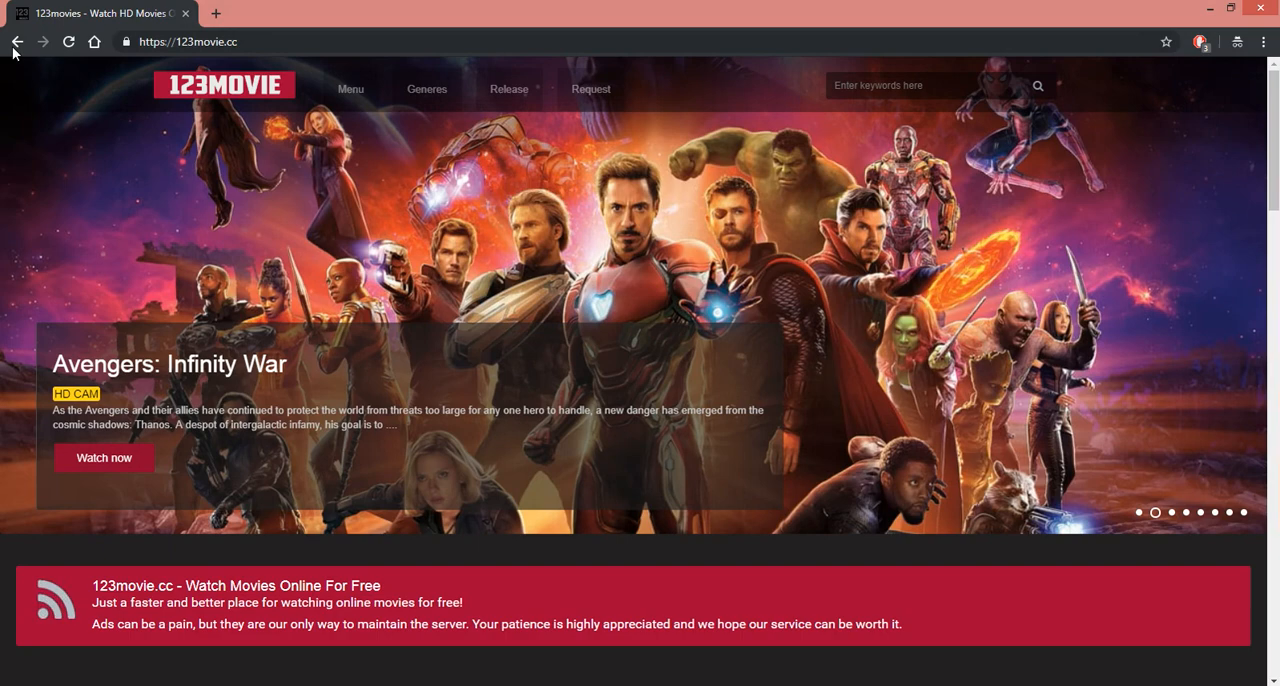
click(16, 42)
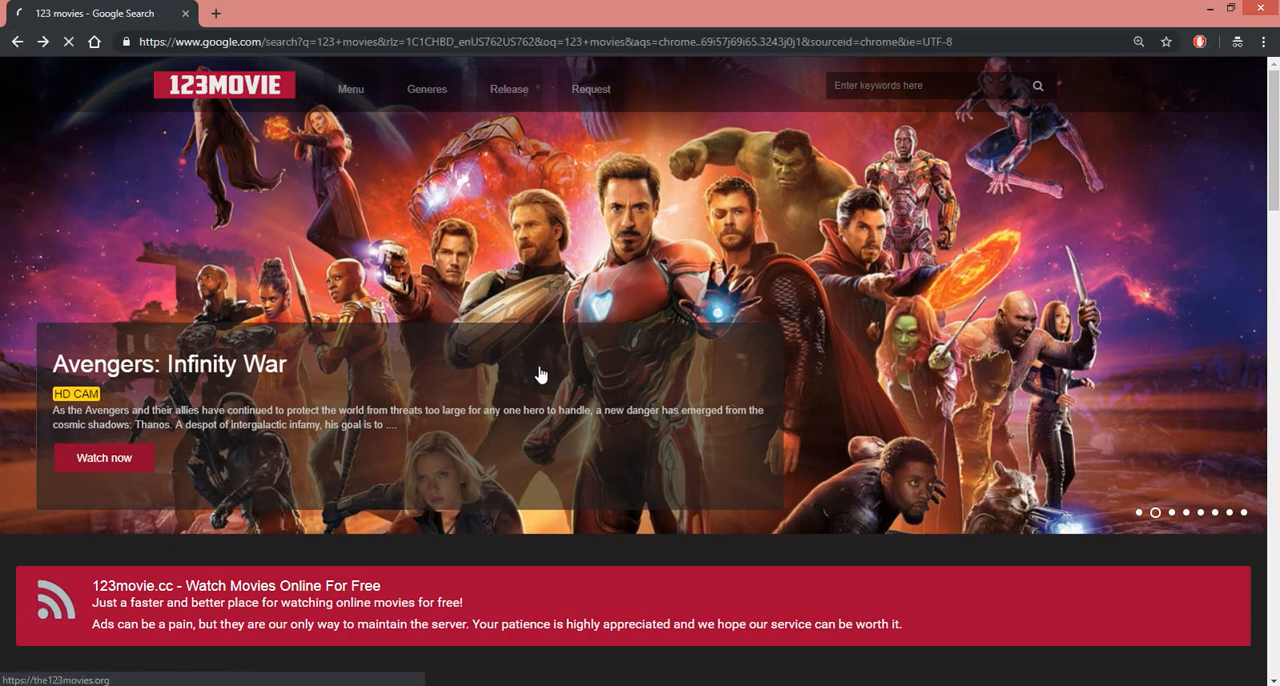
click(16, 42)
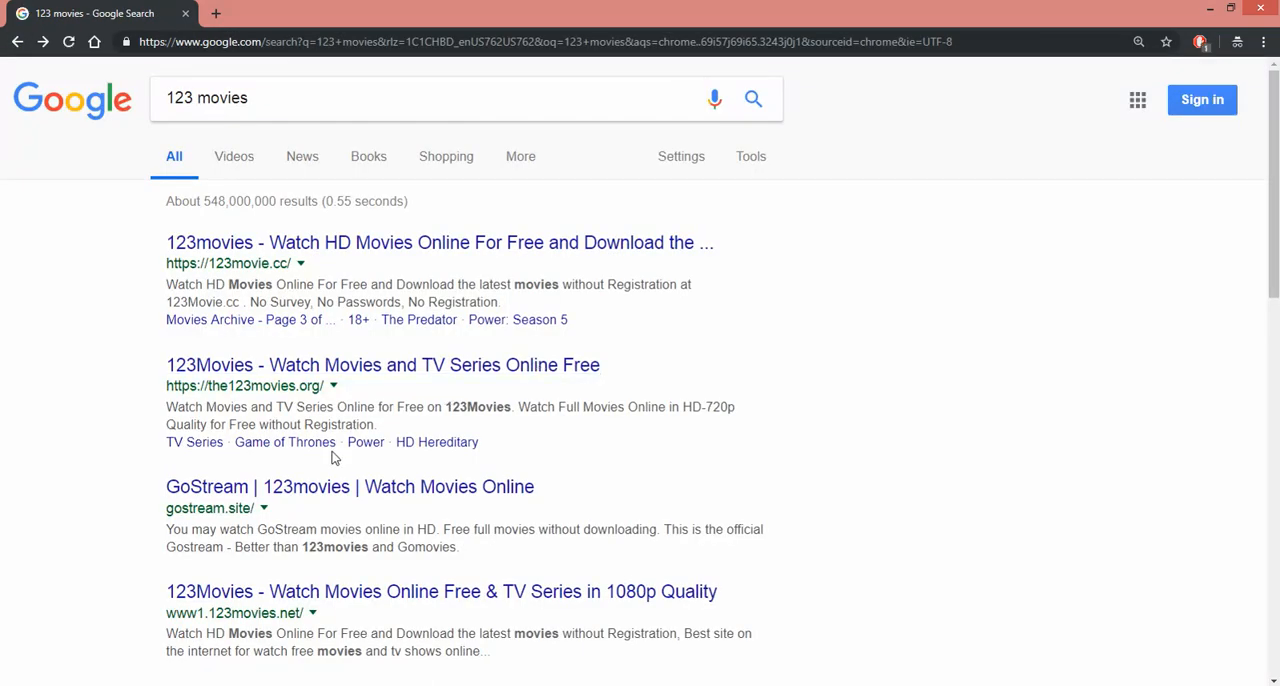
click(382, 364)
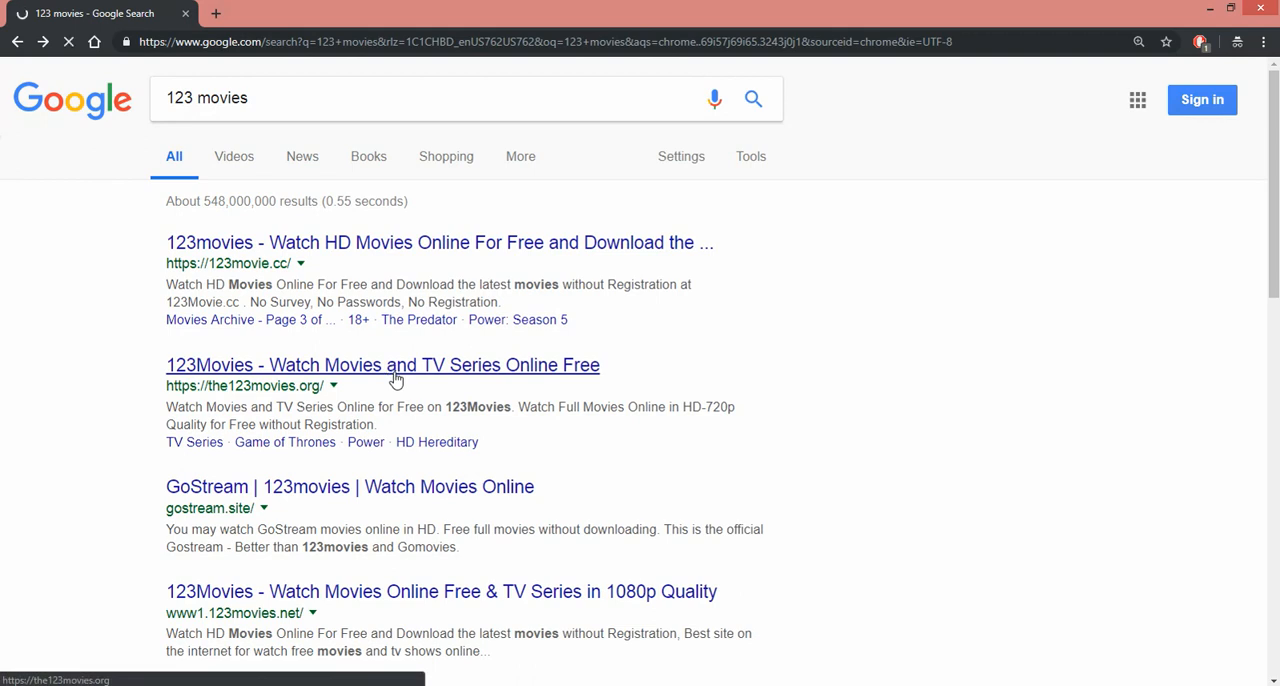
- Load the123movies.org and switch to the old version of 123Movies
click(382, 364)
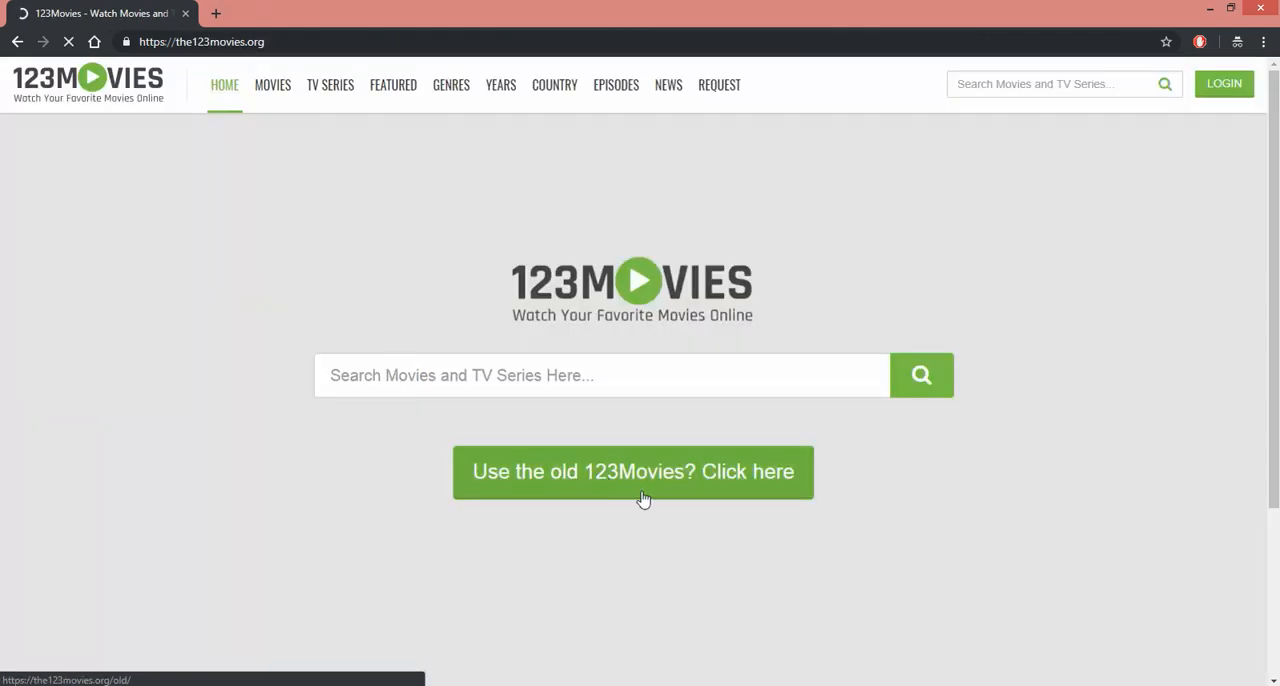
click(632, 472)
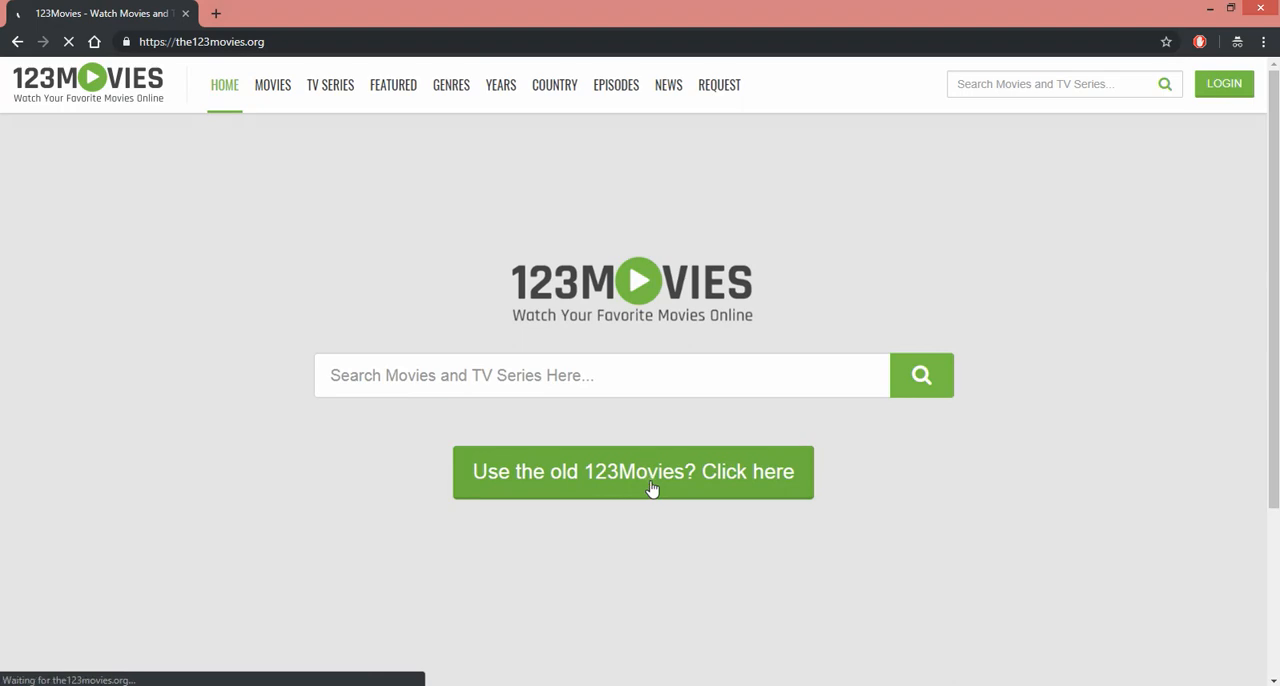
click(632, 472)
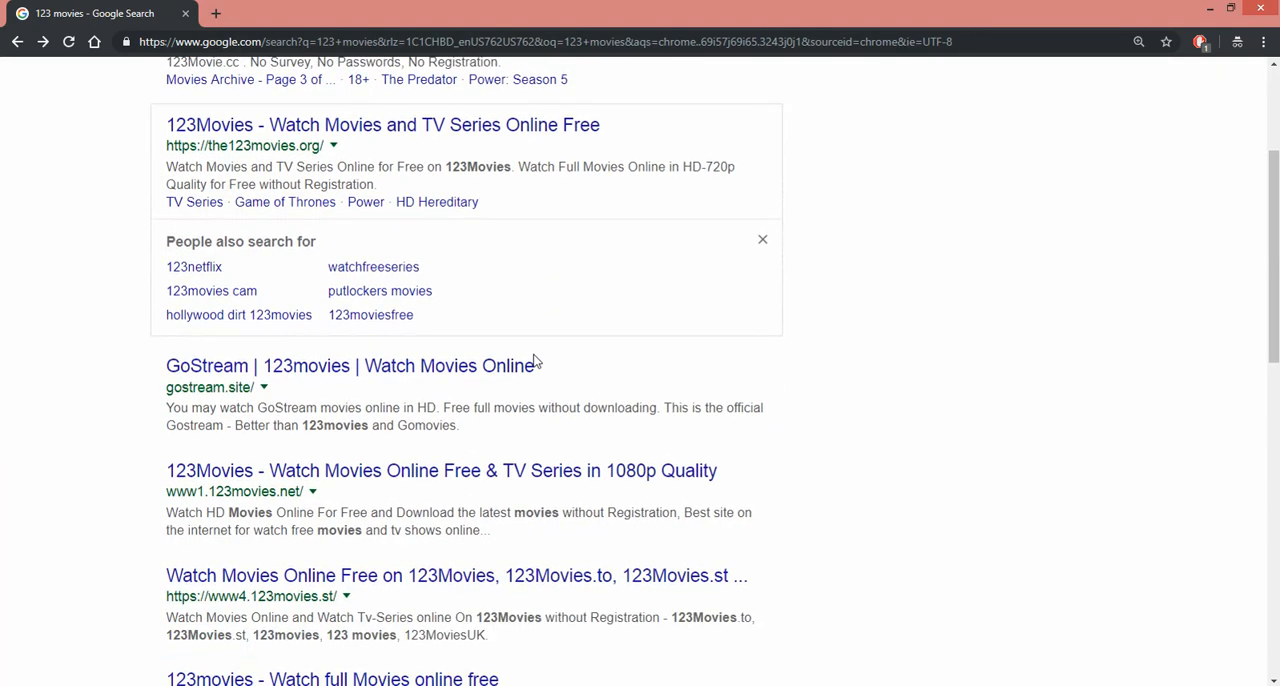
- Scroll the results past the shutdown news items to the 123movieshub.com listing and open it
scroll(down, 3)
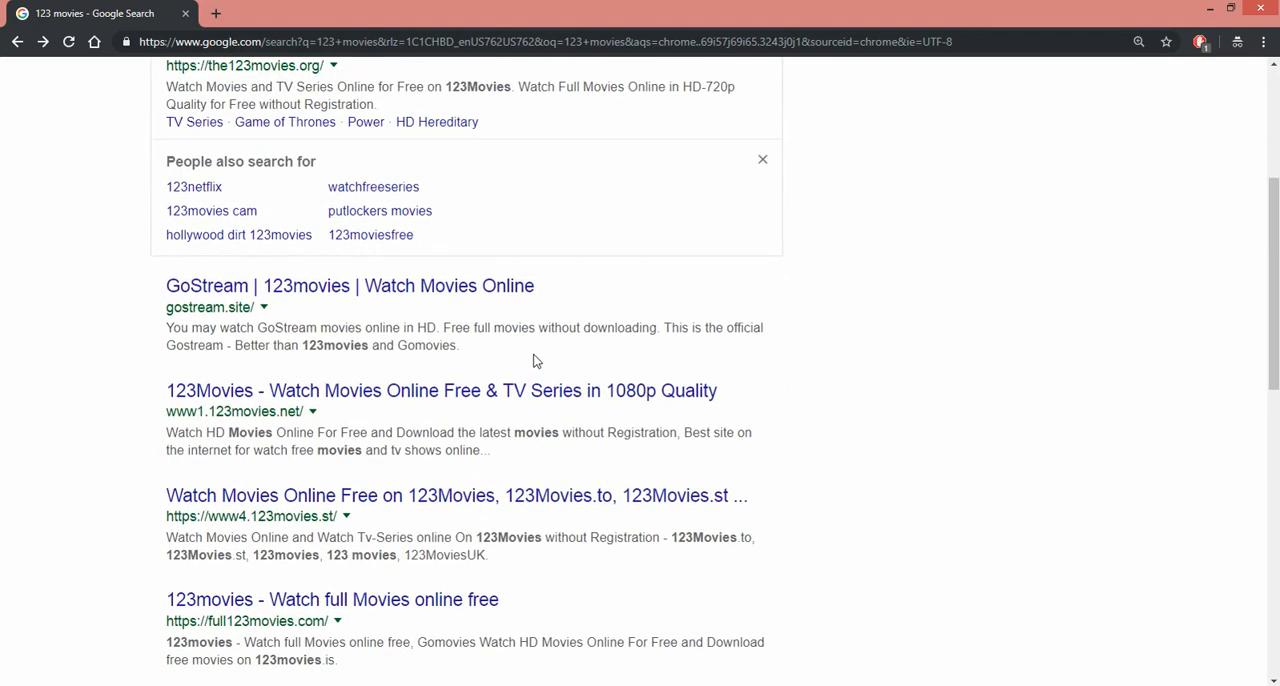
scroll(down, 3)
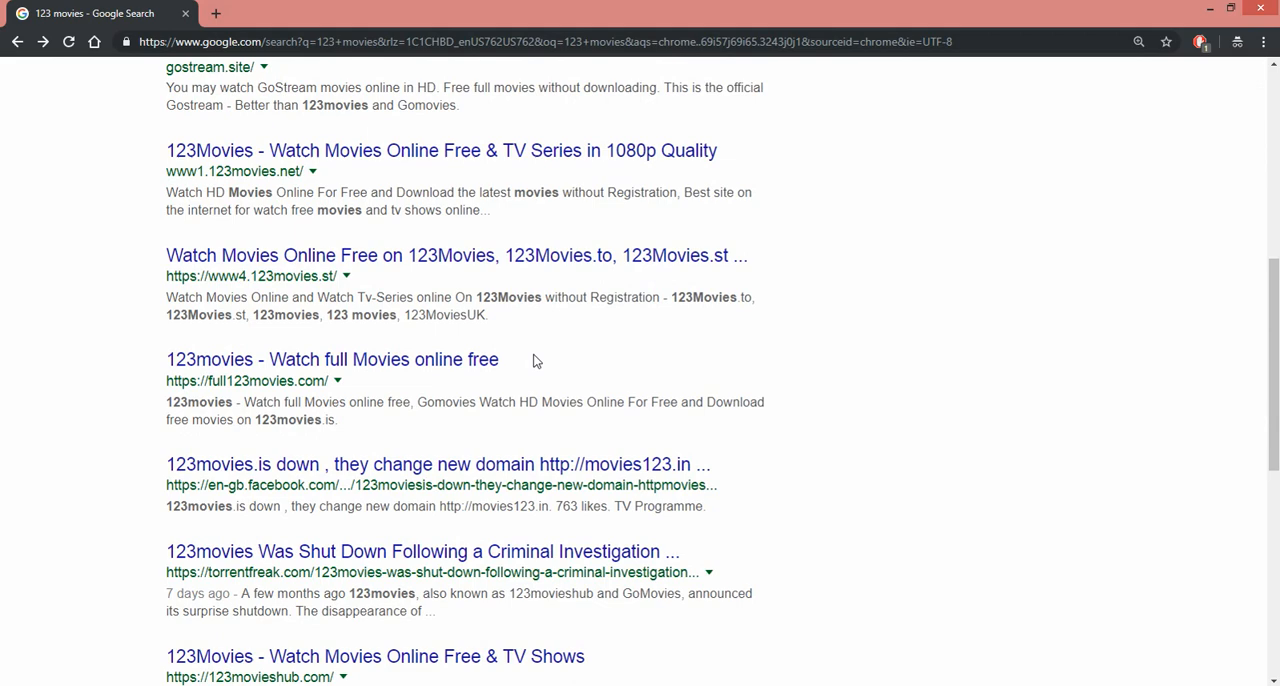
scroll(down, 3)
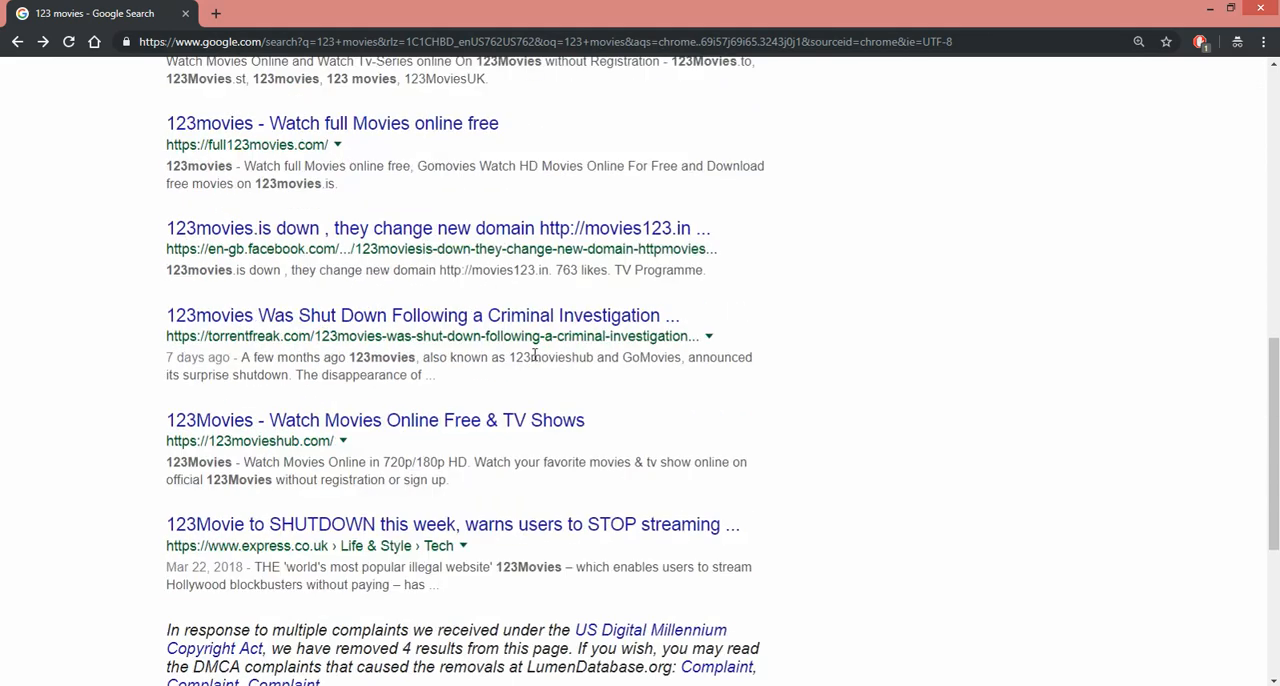
scroll(down, 3)
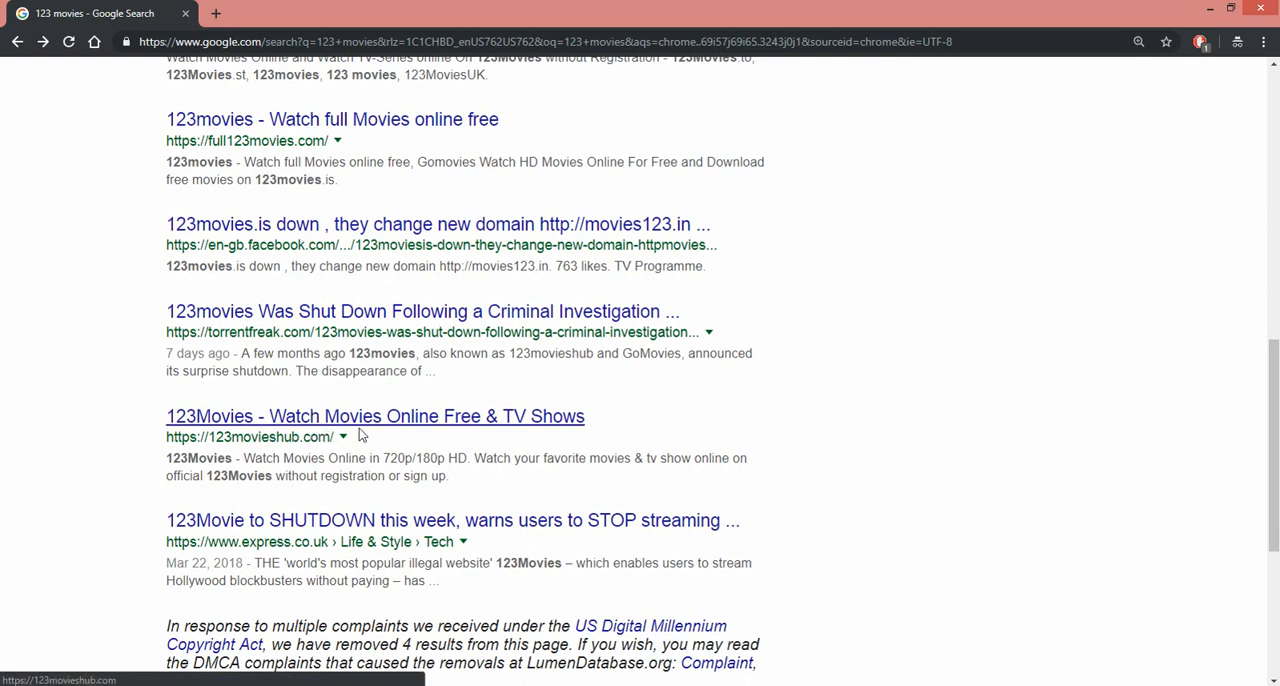
click(376, 416)
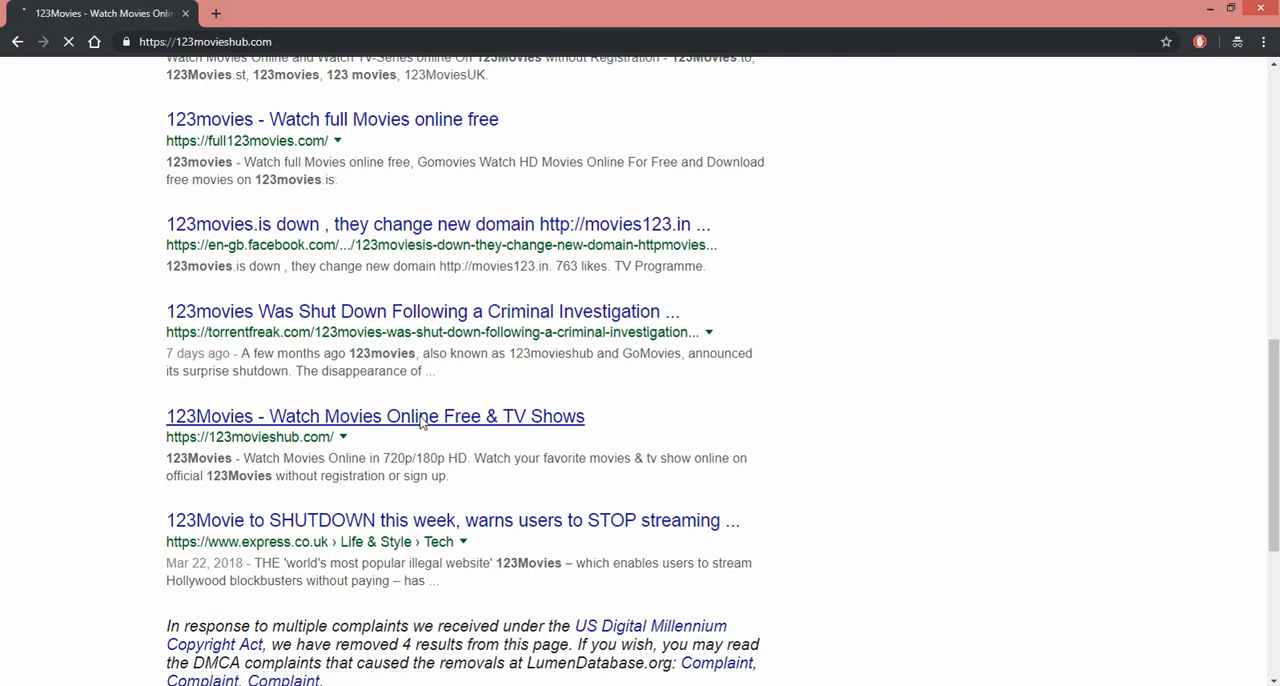
- Load the 123movieshub.com home page with its Spiderman Homecoming feature and latest news
click(376, 416)
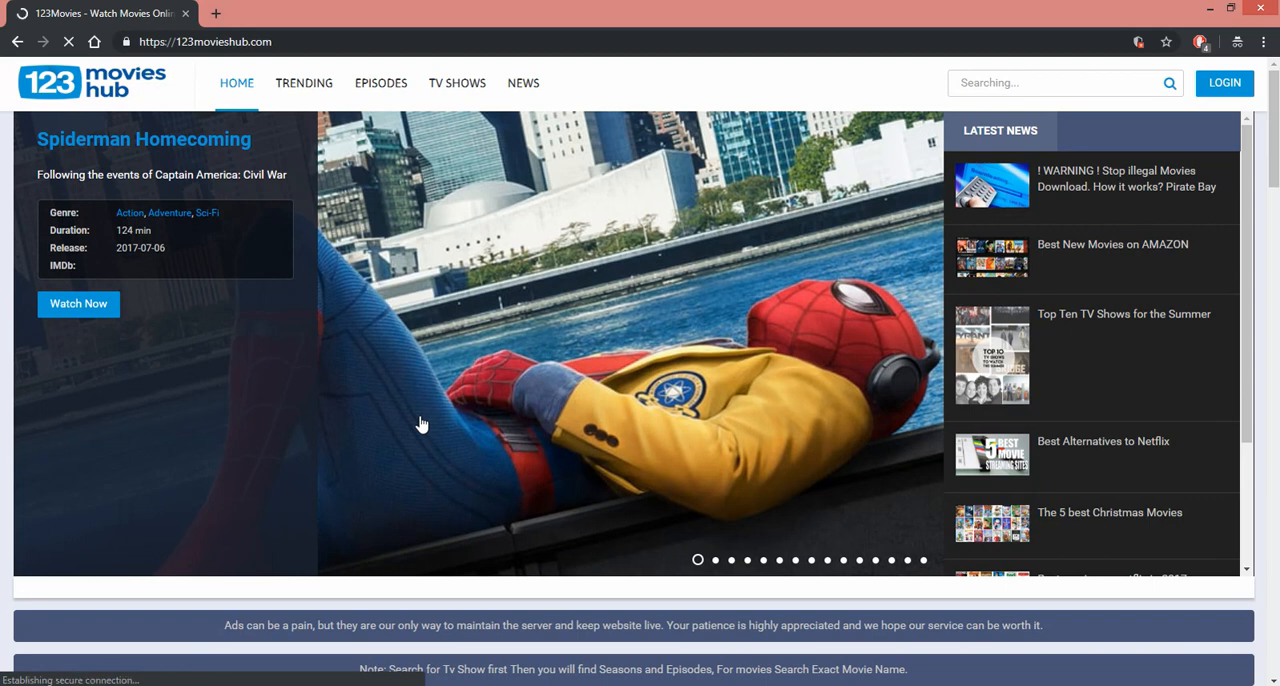
mouse_move(224, 192)
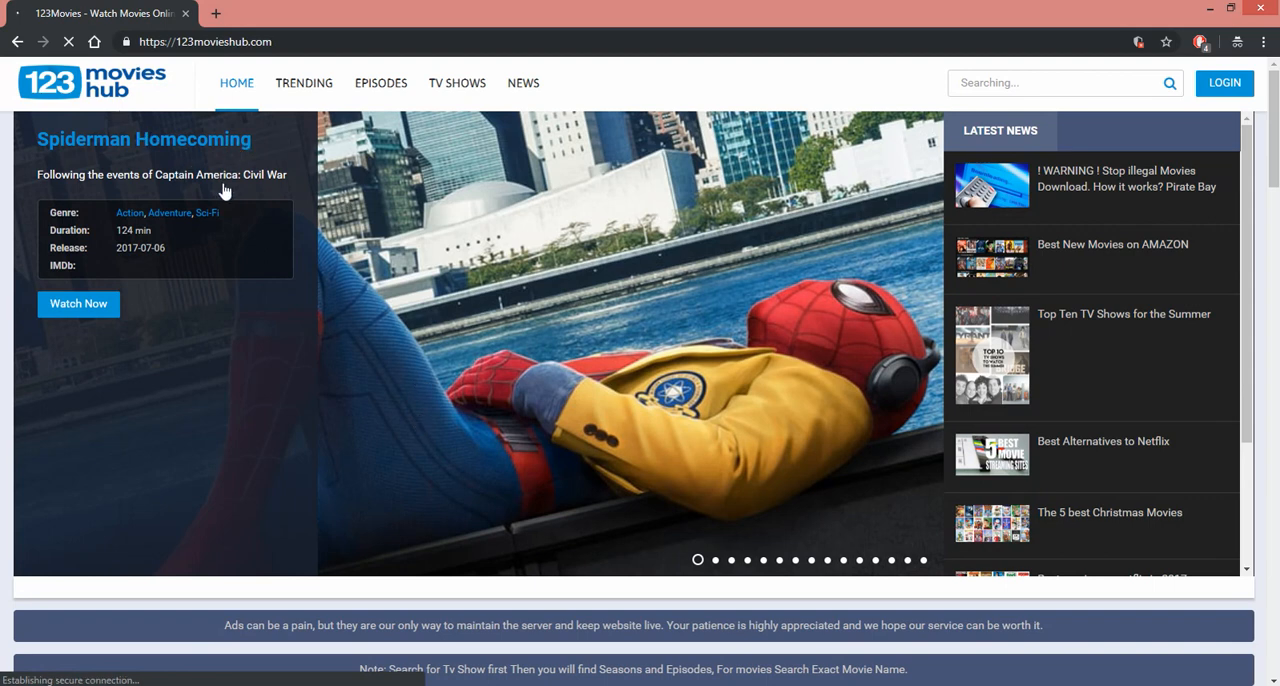
mouse_move(608, 314)
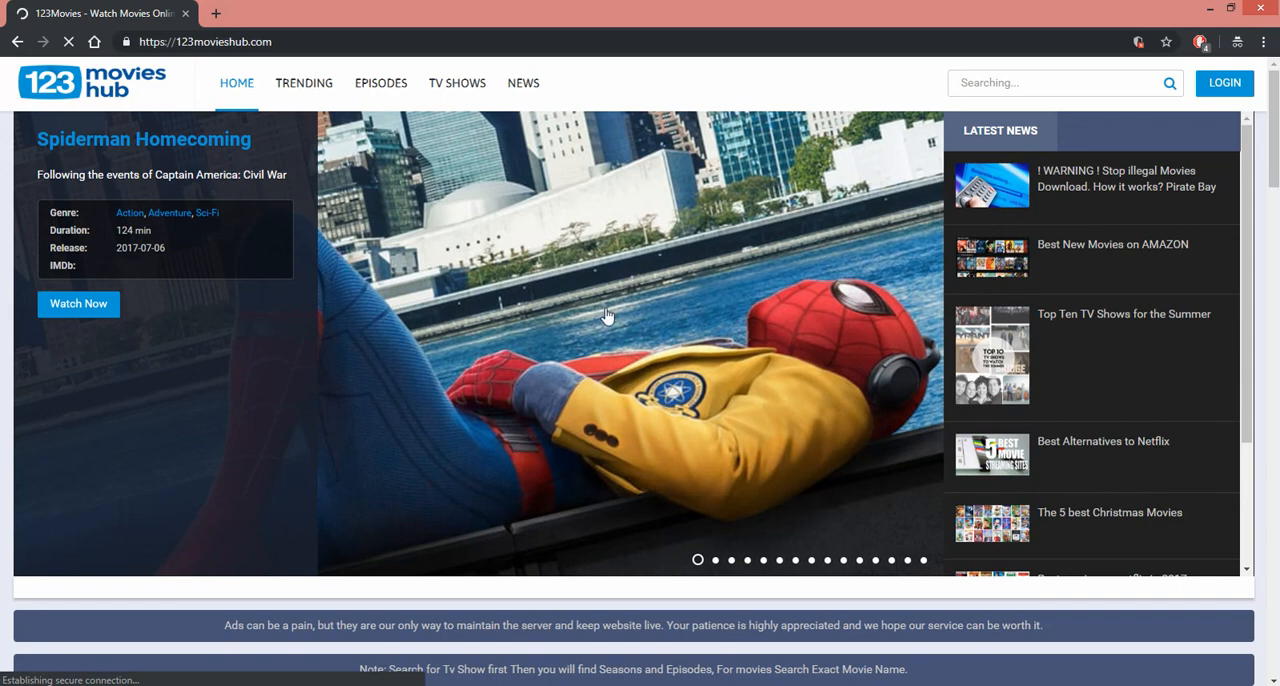
scroll(down, 3)
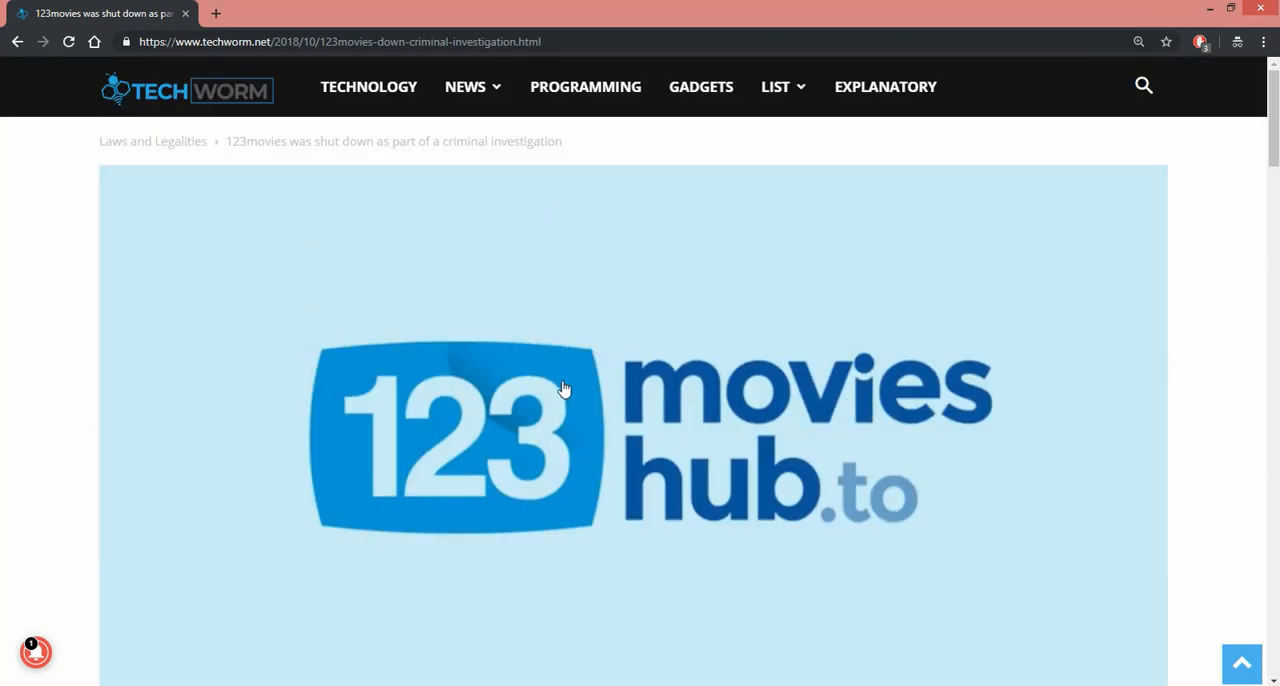
- Look over the Top Rating movie grid, then go back to the 123 movies search results
scroll(down, 3)
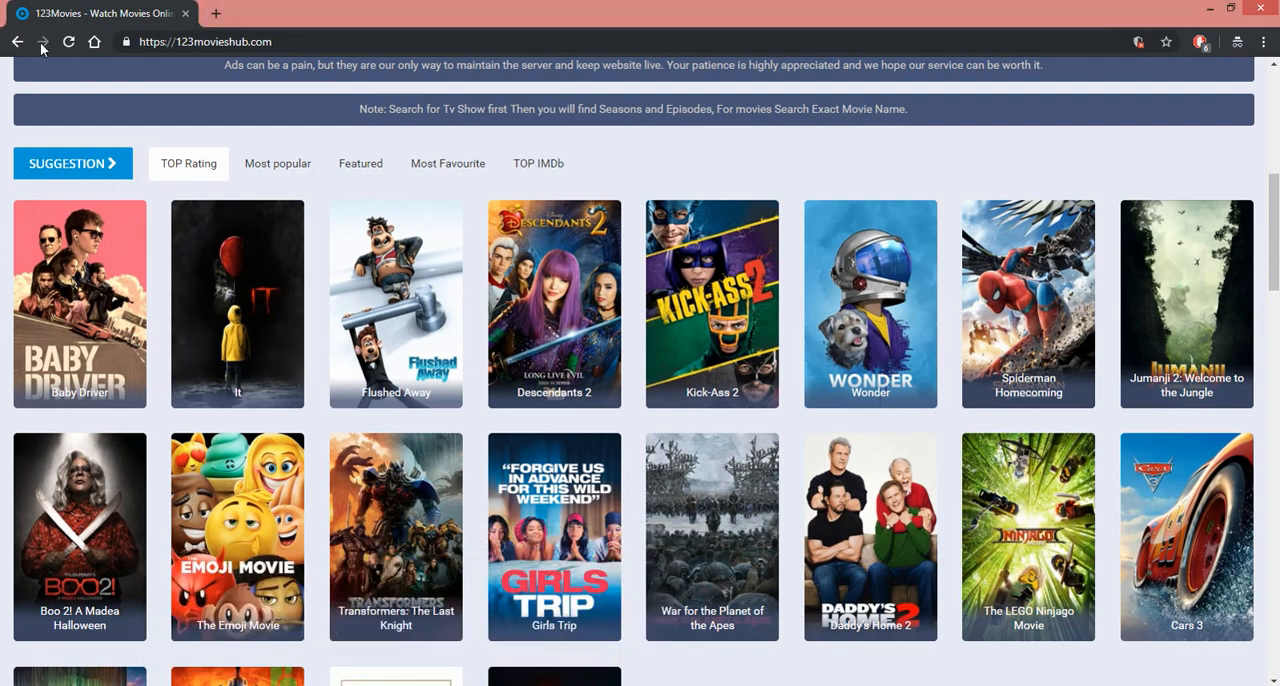
click(16, 40)
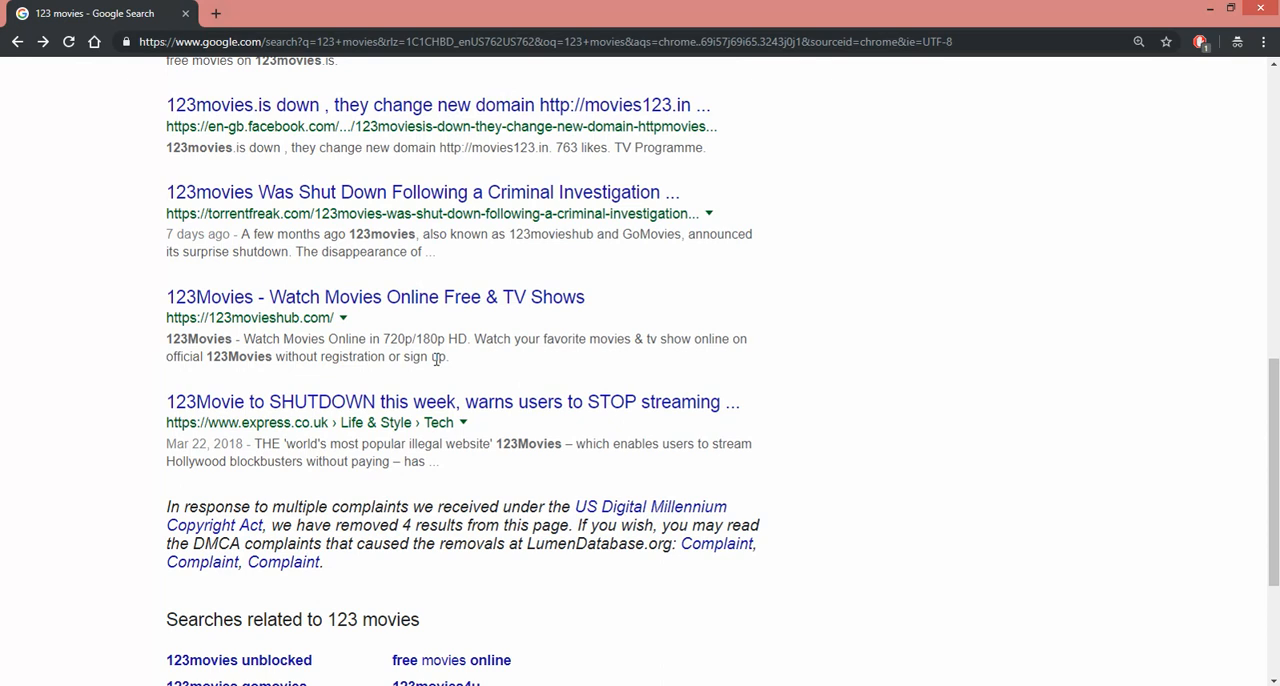
mouse_move(500, 520)
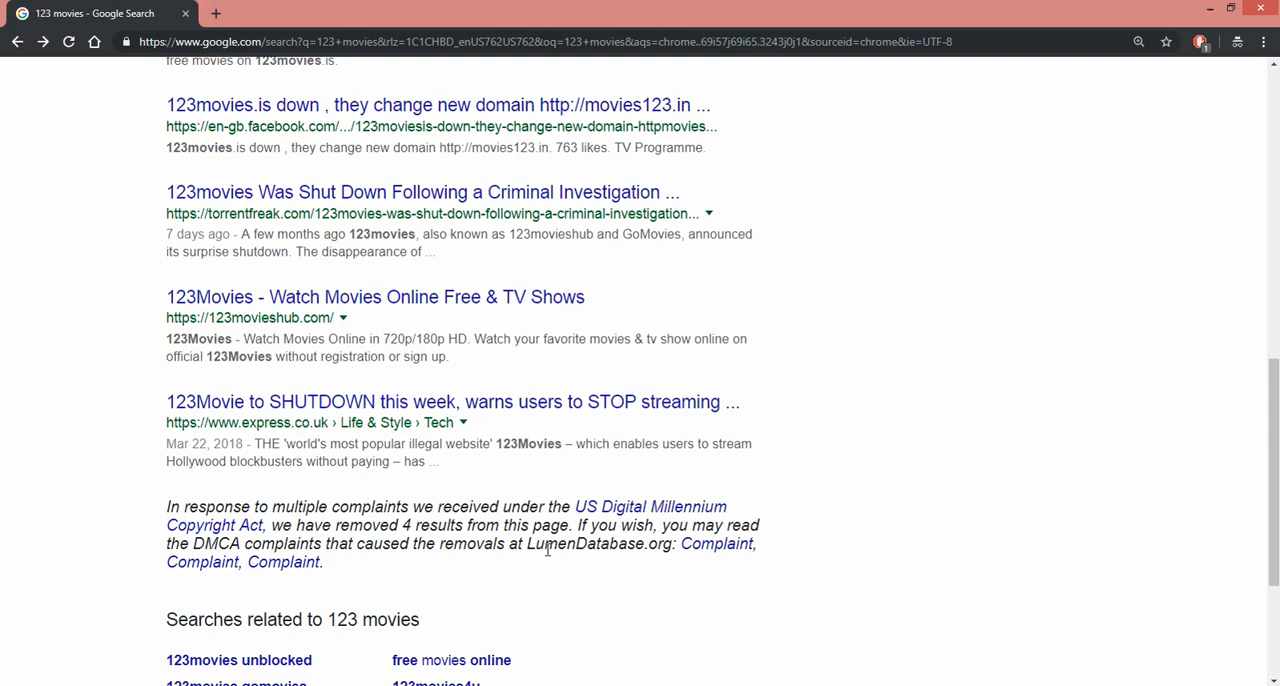
mouse_move(758, 372)
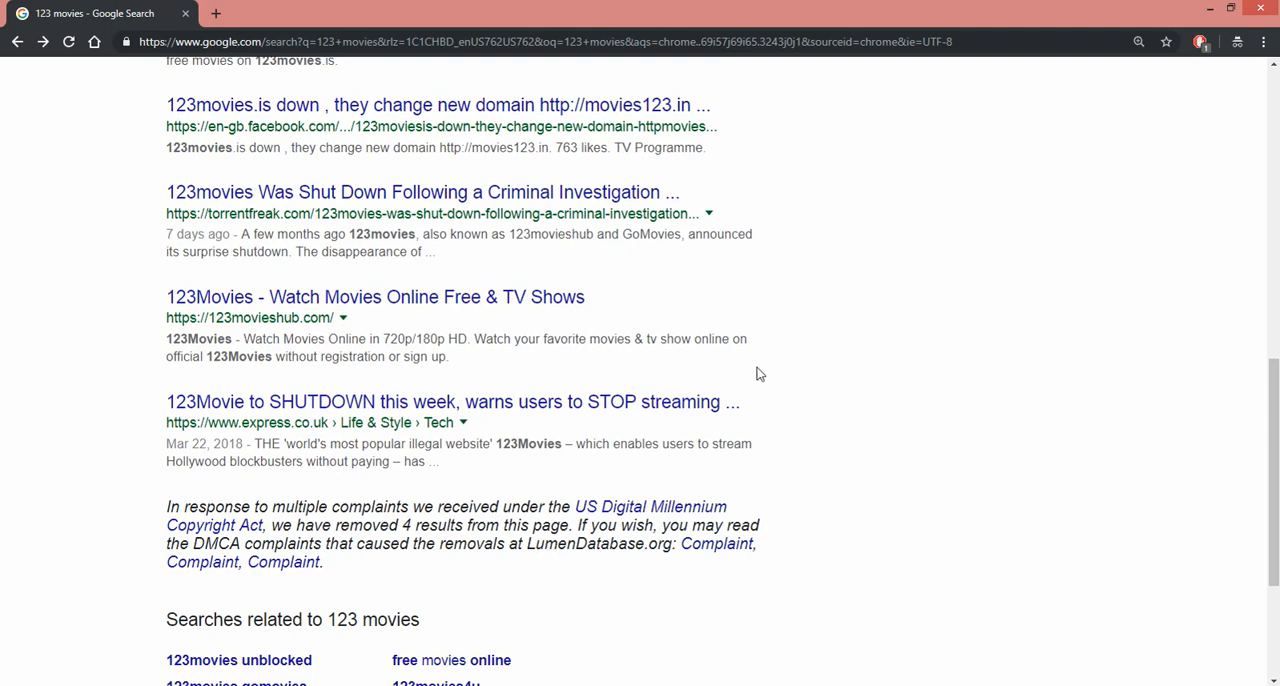
scroll(up, 3)
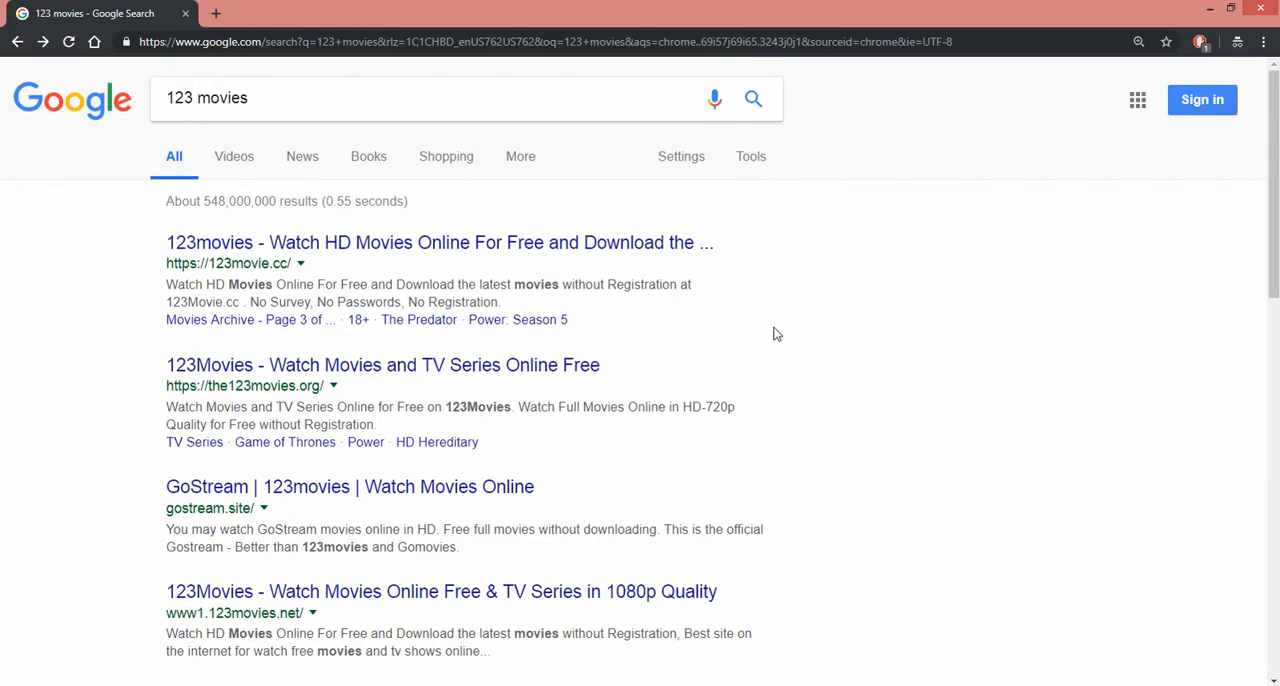
- Scroll further through the 123 movies search results before switching tabs
scroll(down, 3)
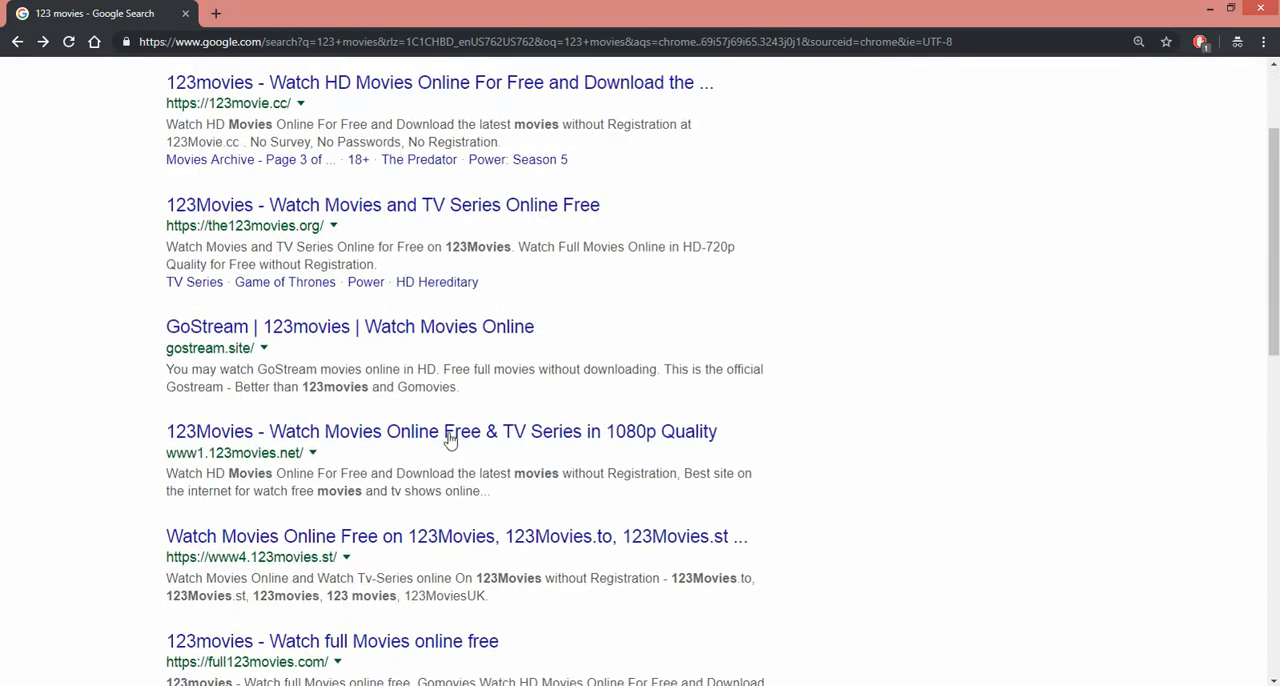
mouse_move(440, 432)
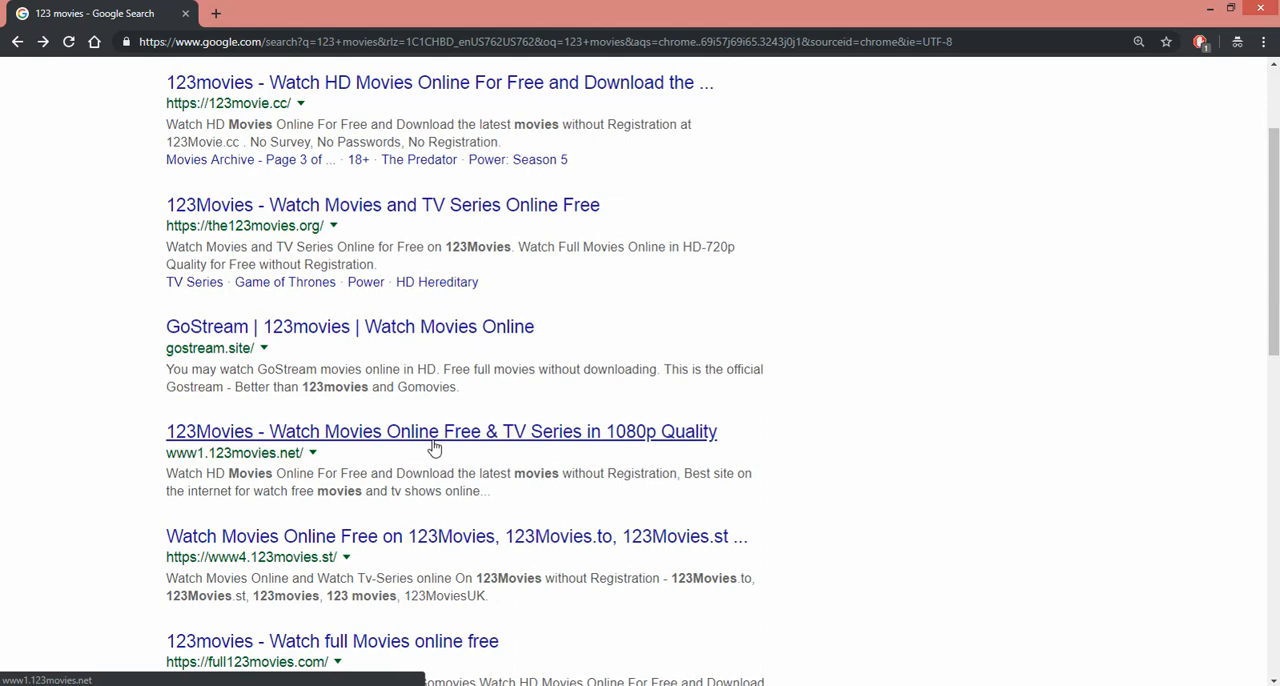
mouse_move(432, 446)
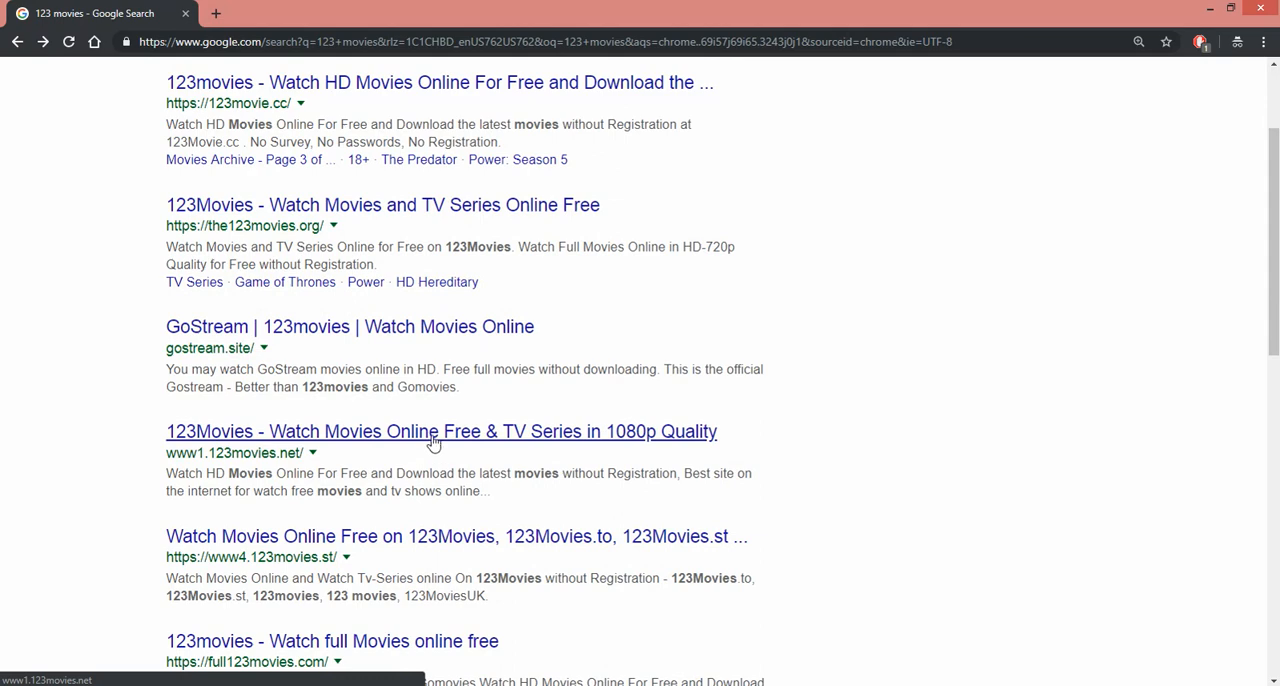
scroll(down, 3)
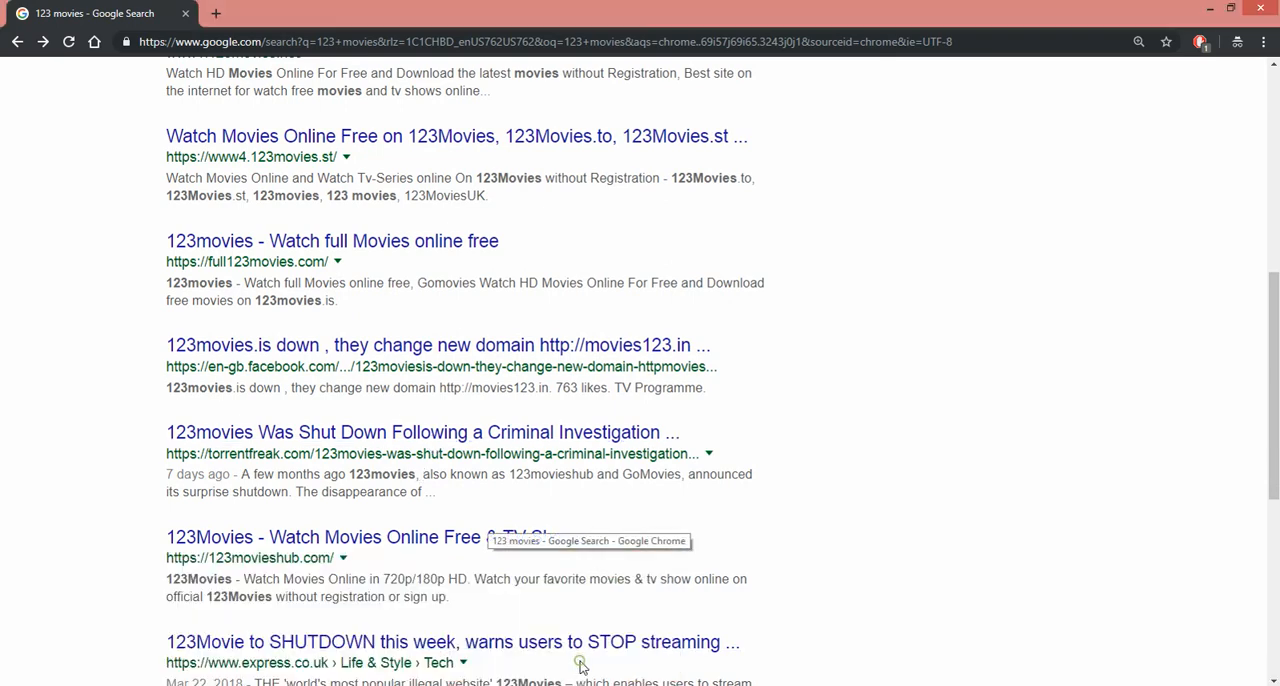
scroll(down, 3)
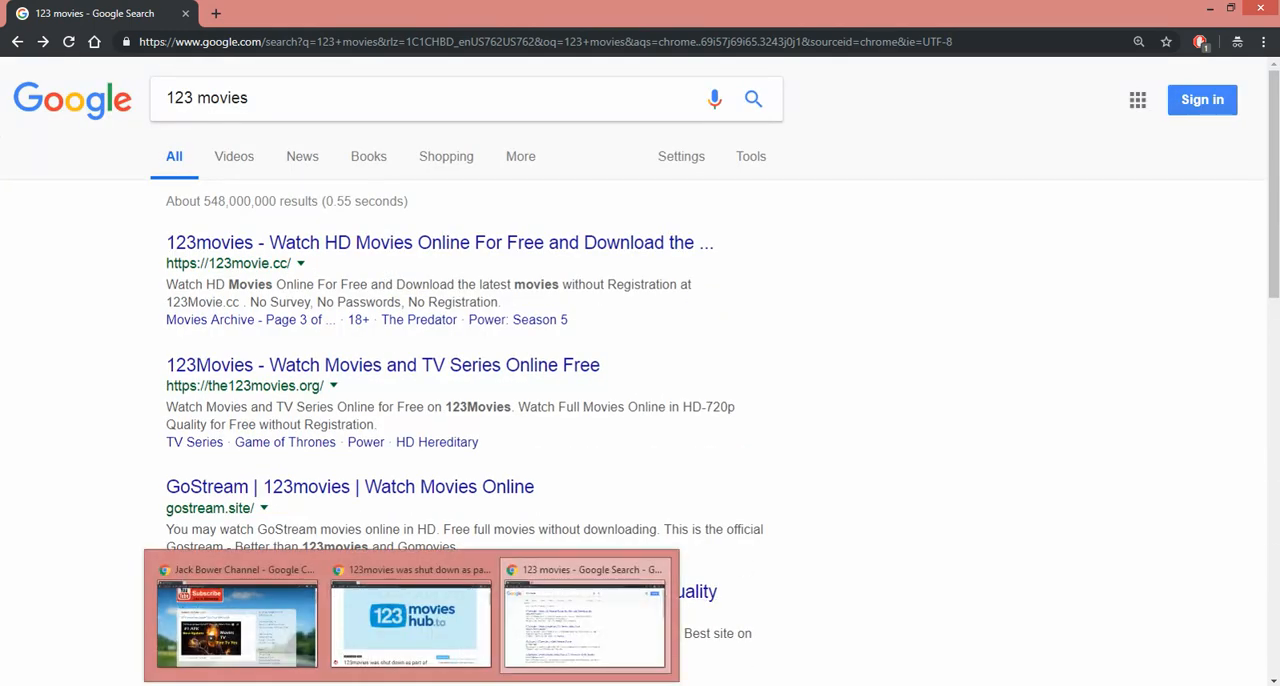
- Pick the Techworm tab and scroll into the body of the shutdown article
click(410, 624)
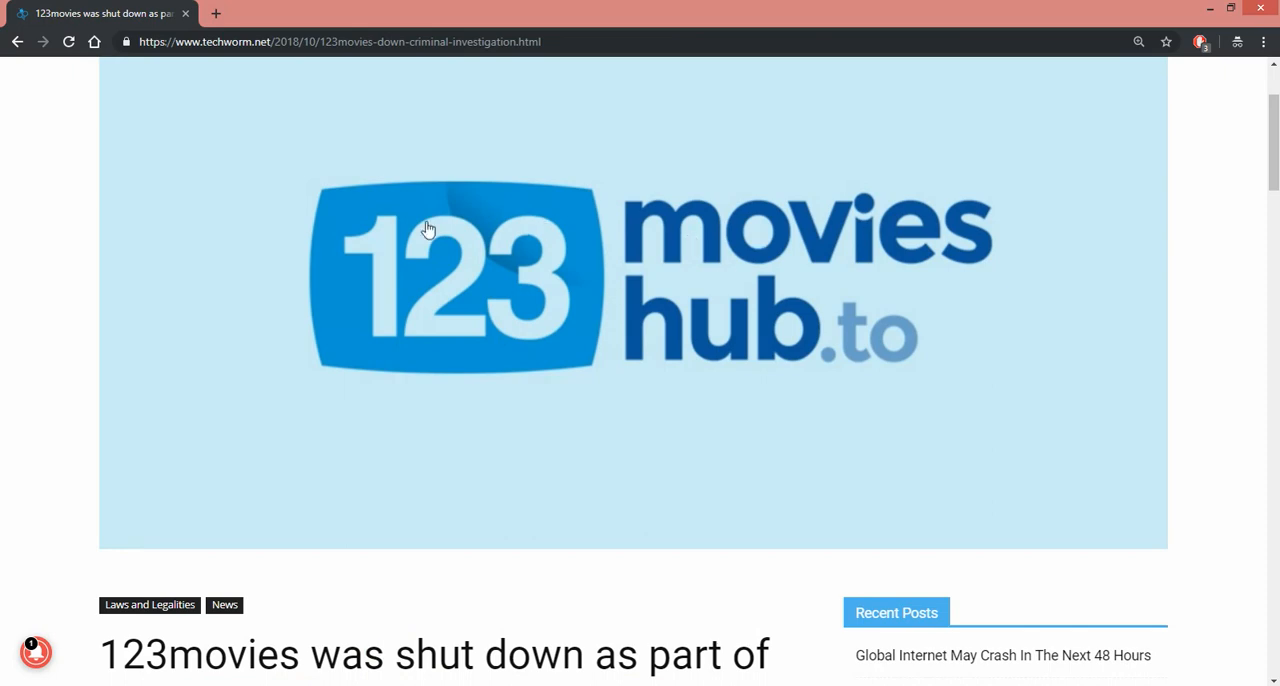
scroll(down, 3)
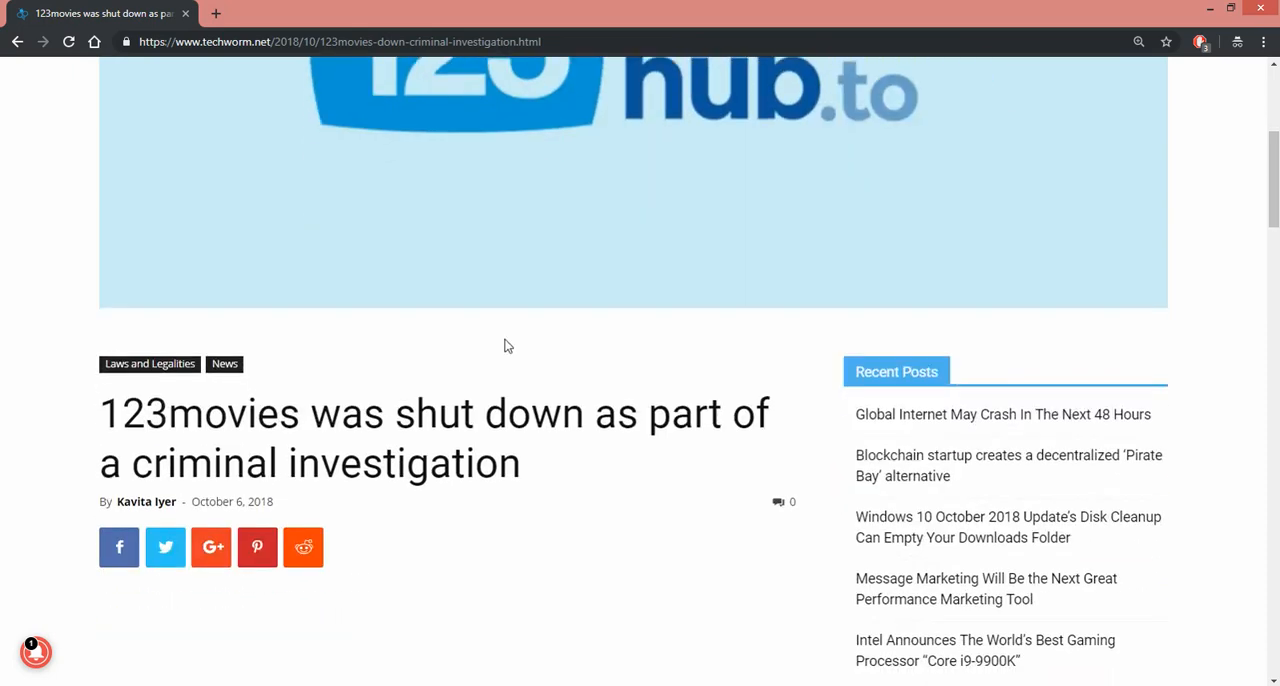
scroll(down, 3)
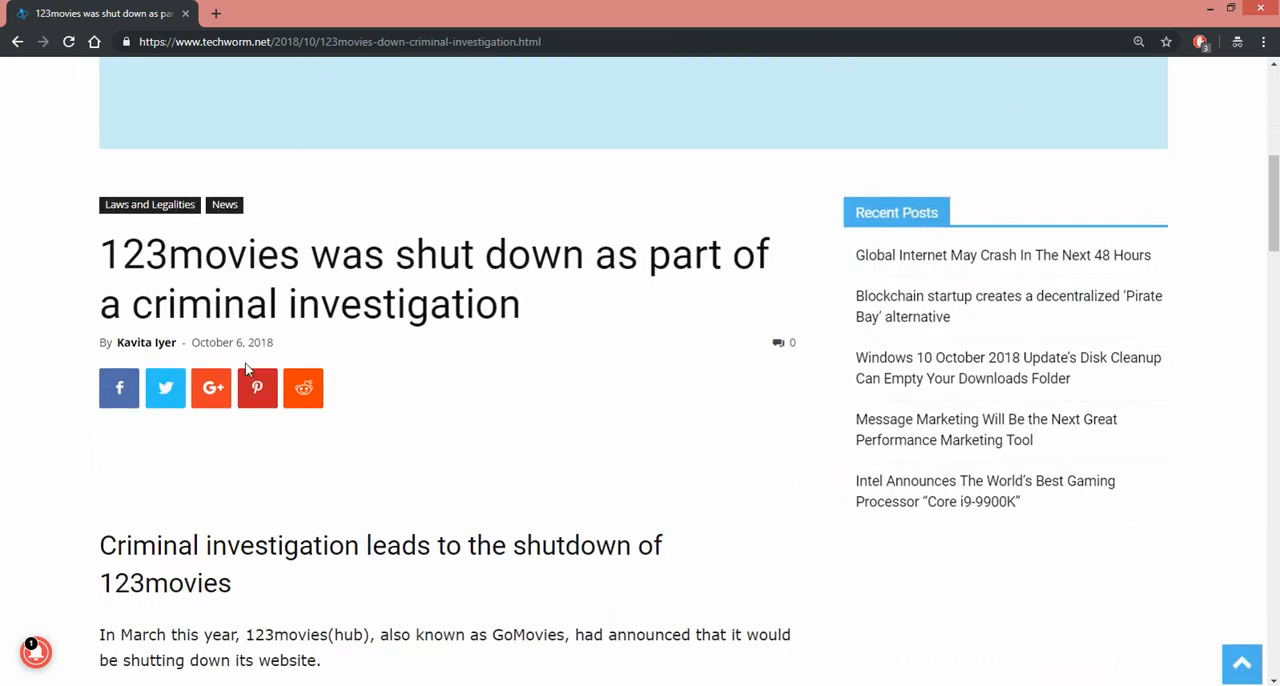
mouse_move(518, 372)
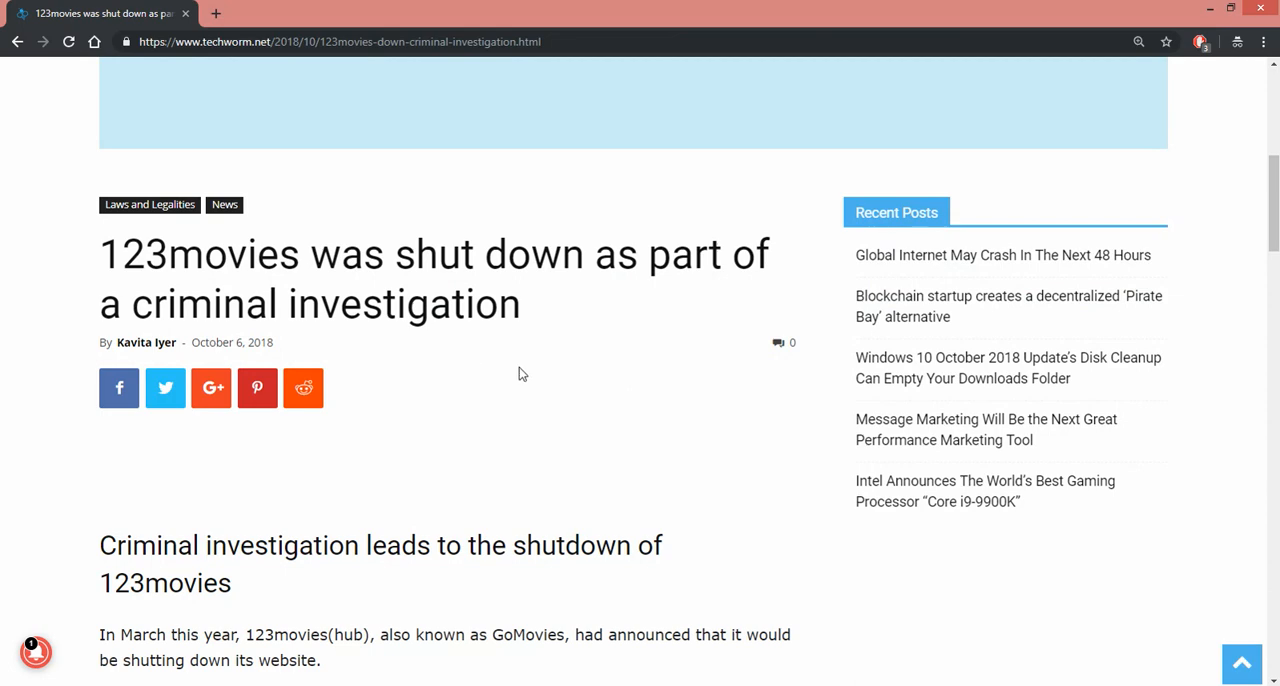
scroll(down, 3)
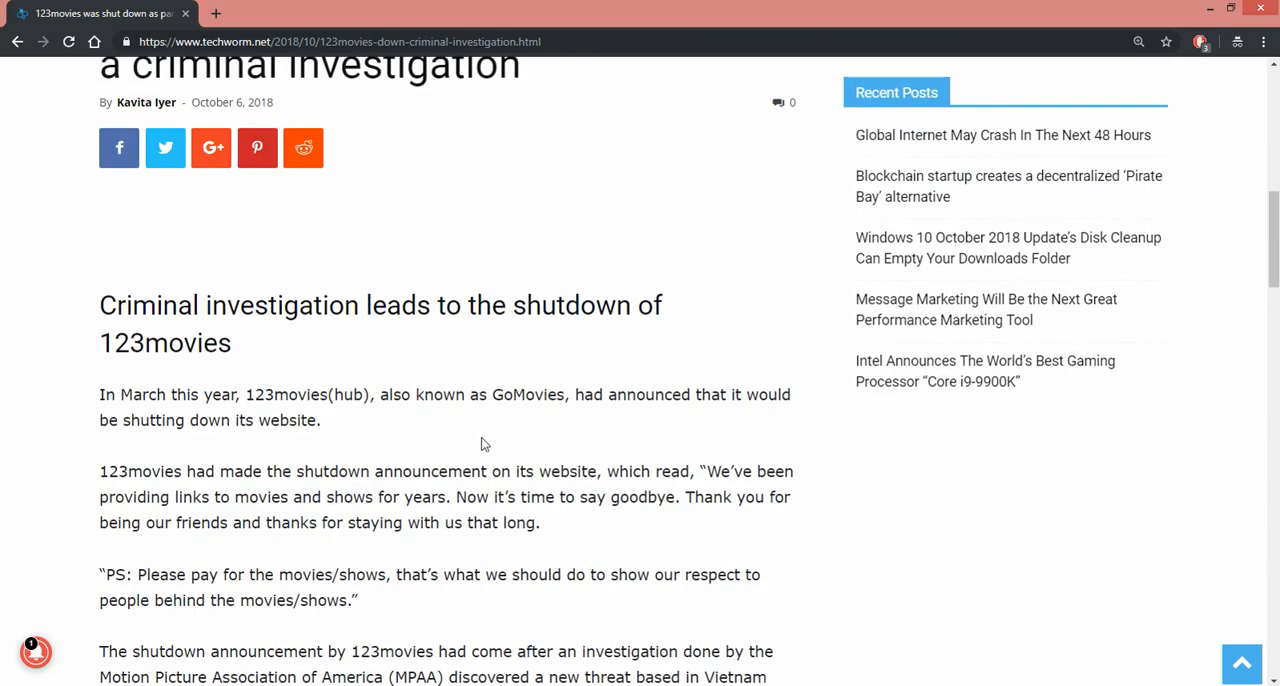
mouse_move(480, 516)
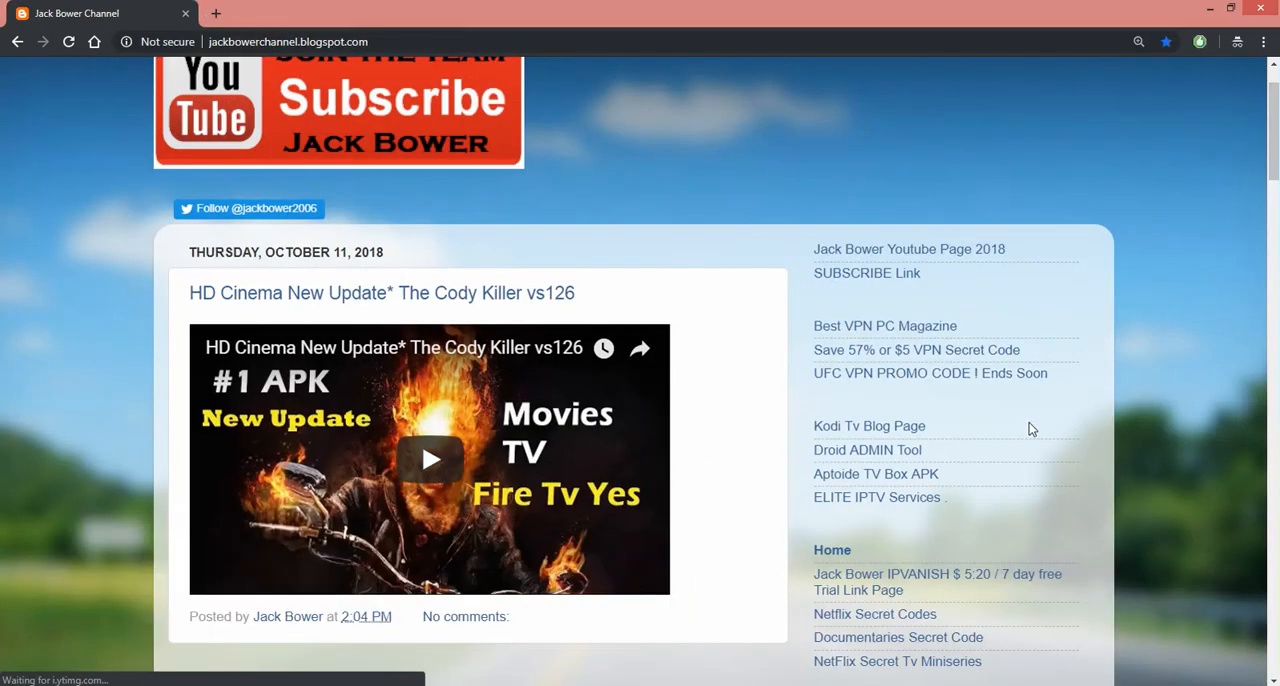
mouse_move(916, 348)
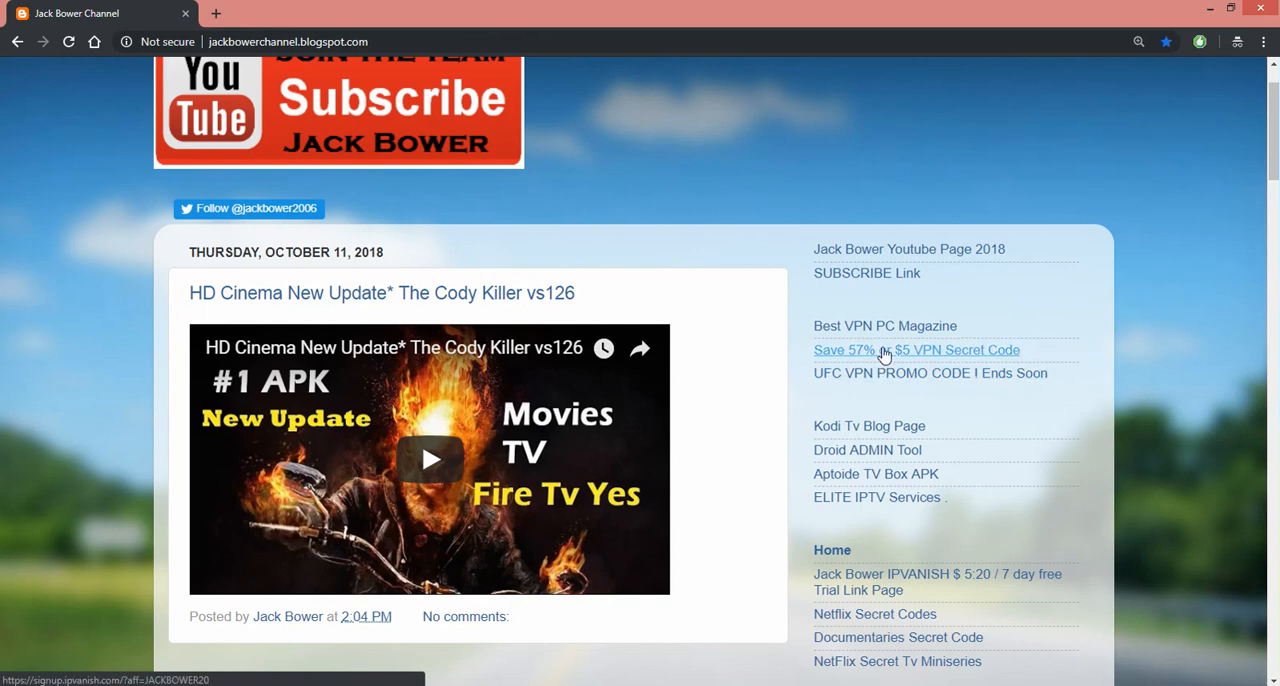